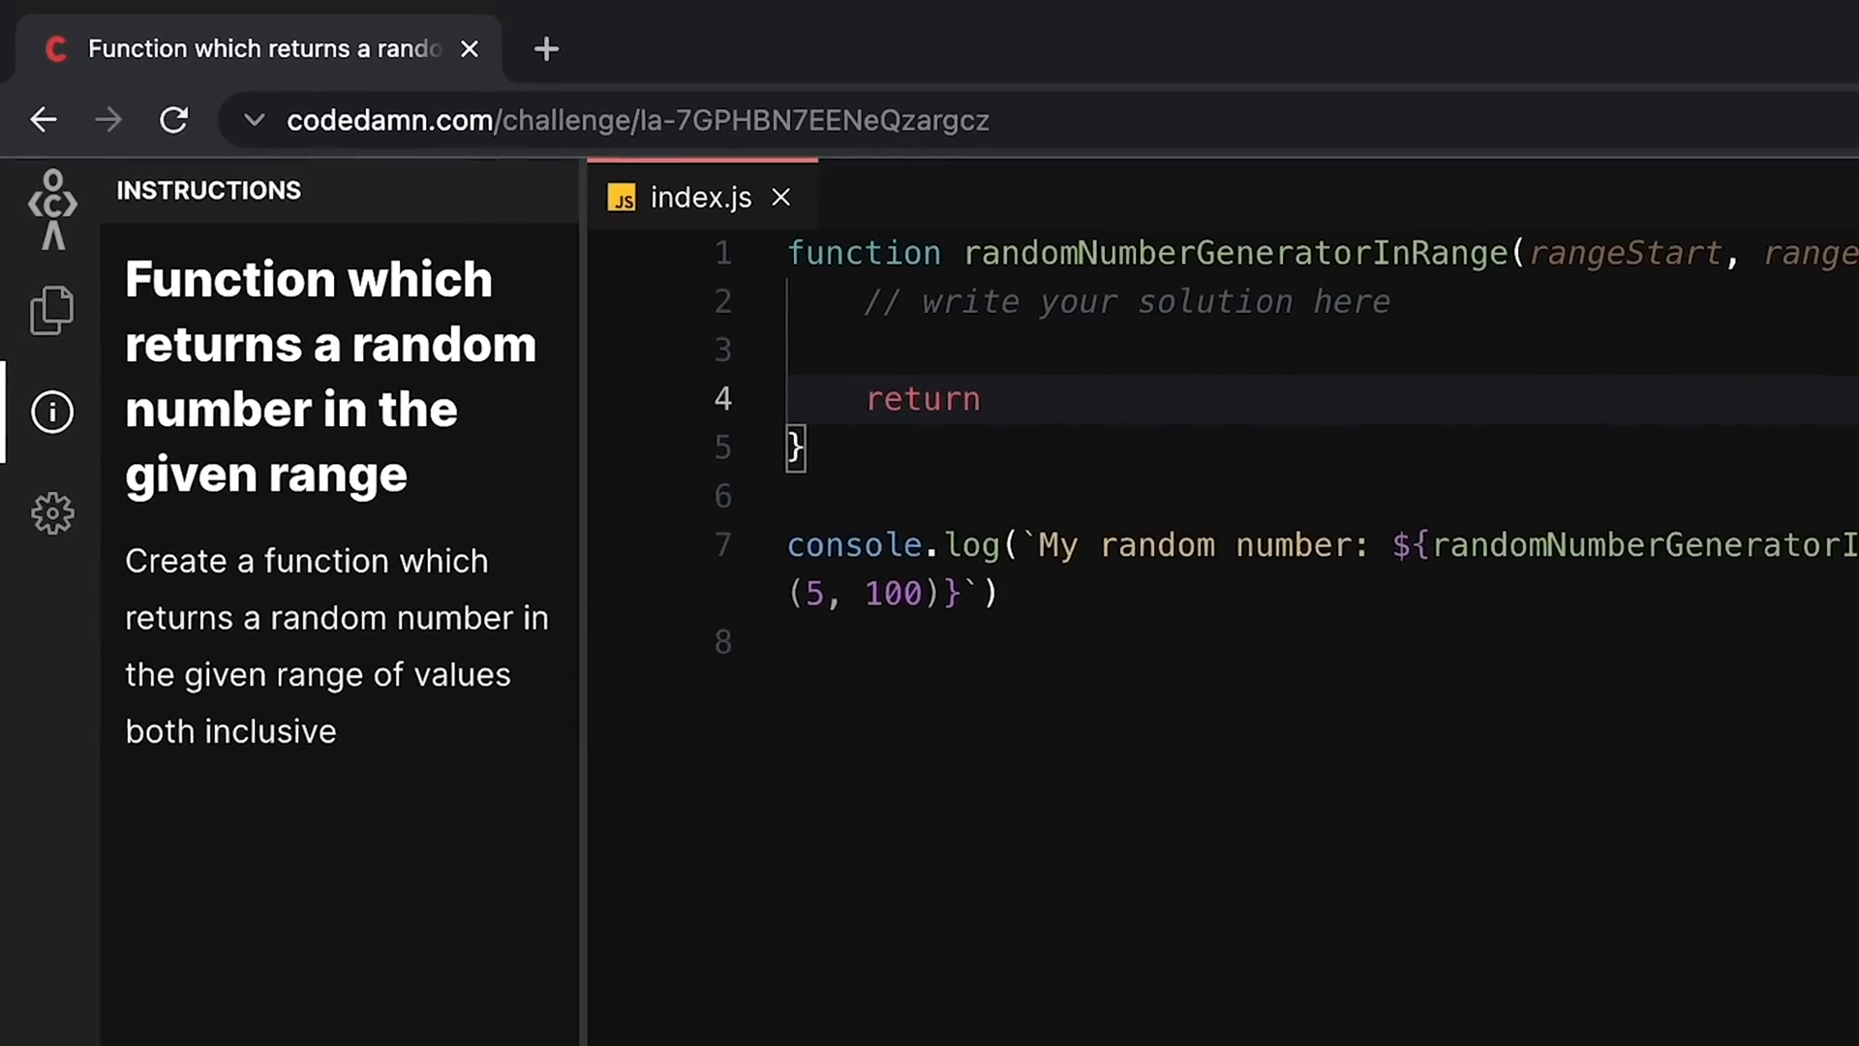
# Write the Math.random() * (rangeEnd - ...) solution in index.js and run the tests.
pyautogui.write('Math.random() * (rangeEnd - r')
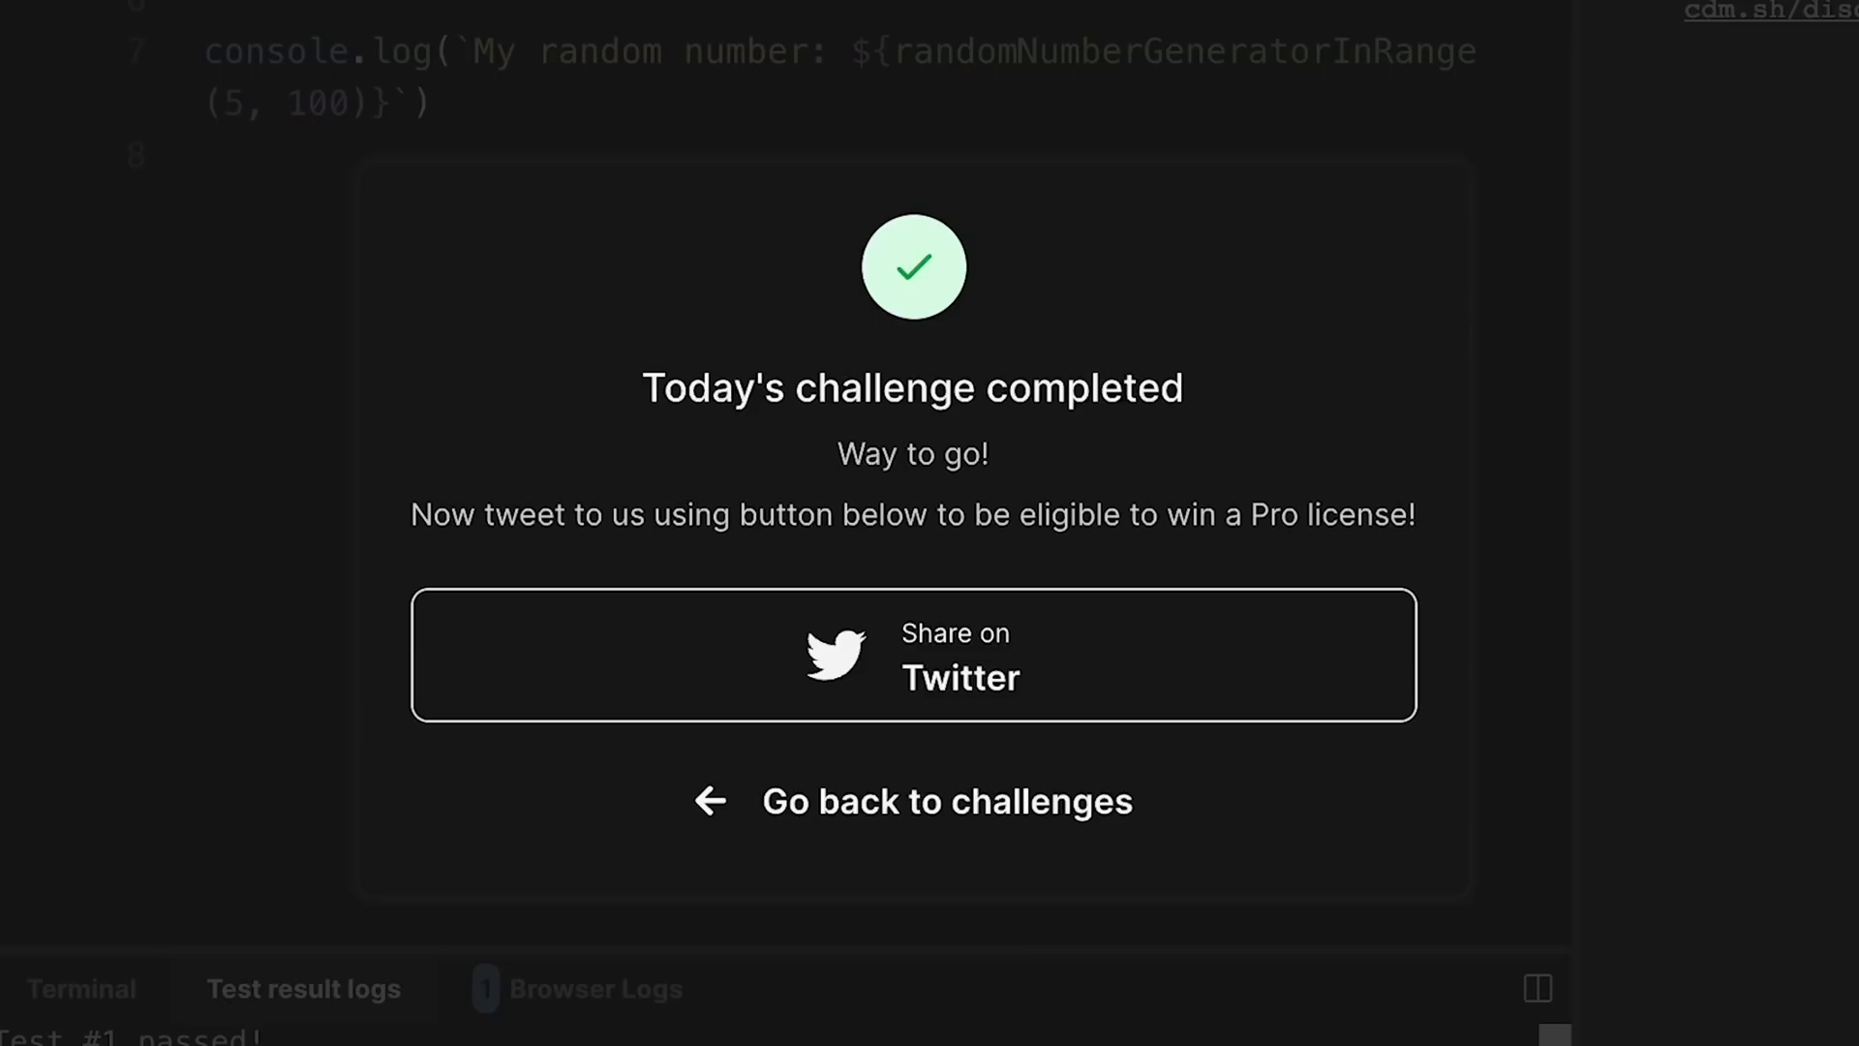
pyautogui.click(947, 800)
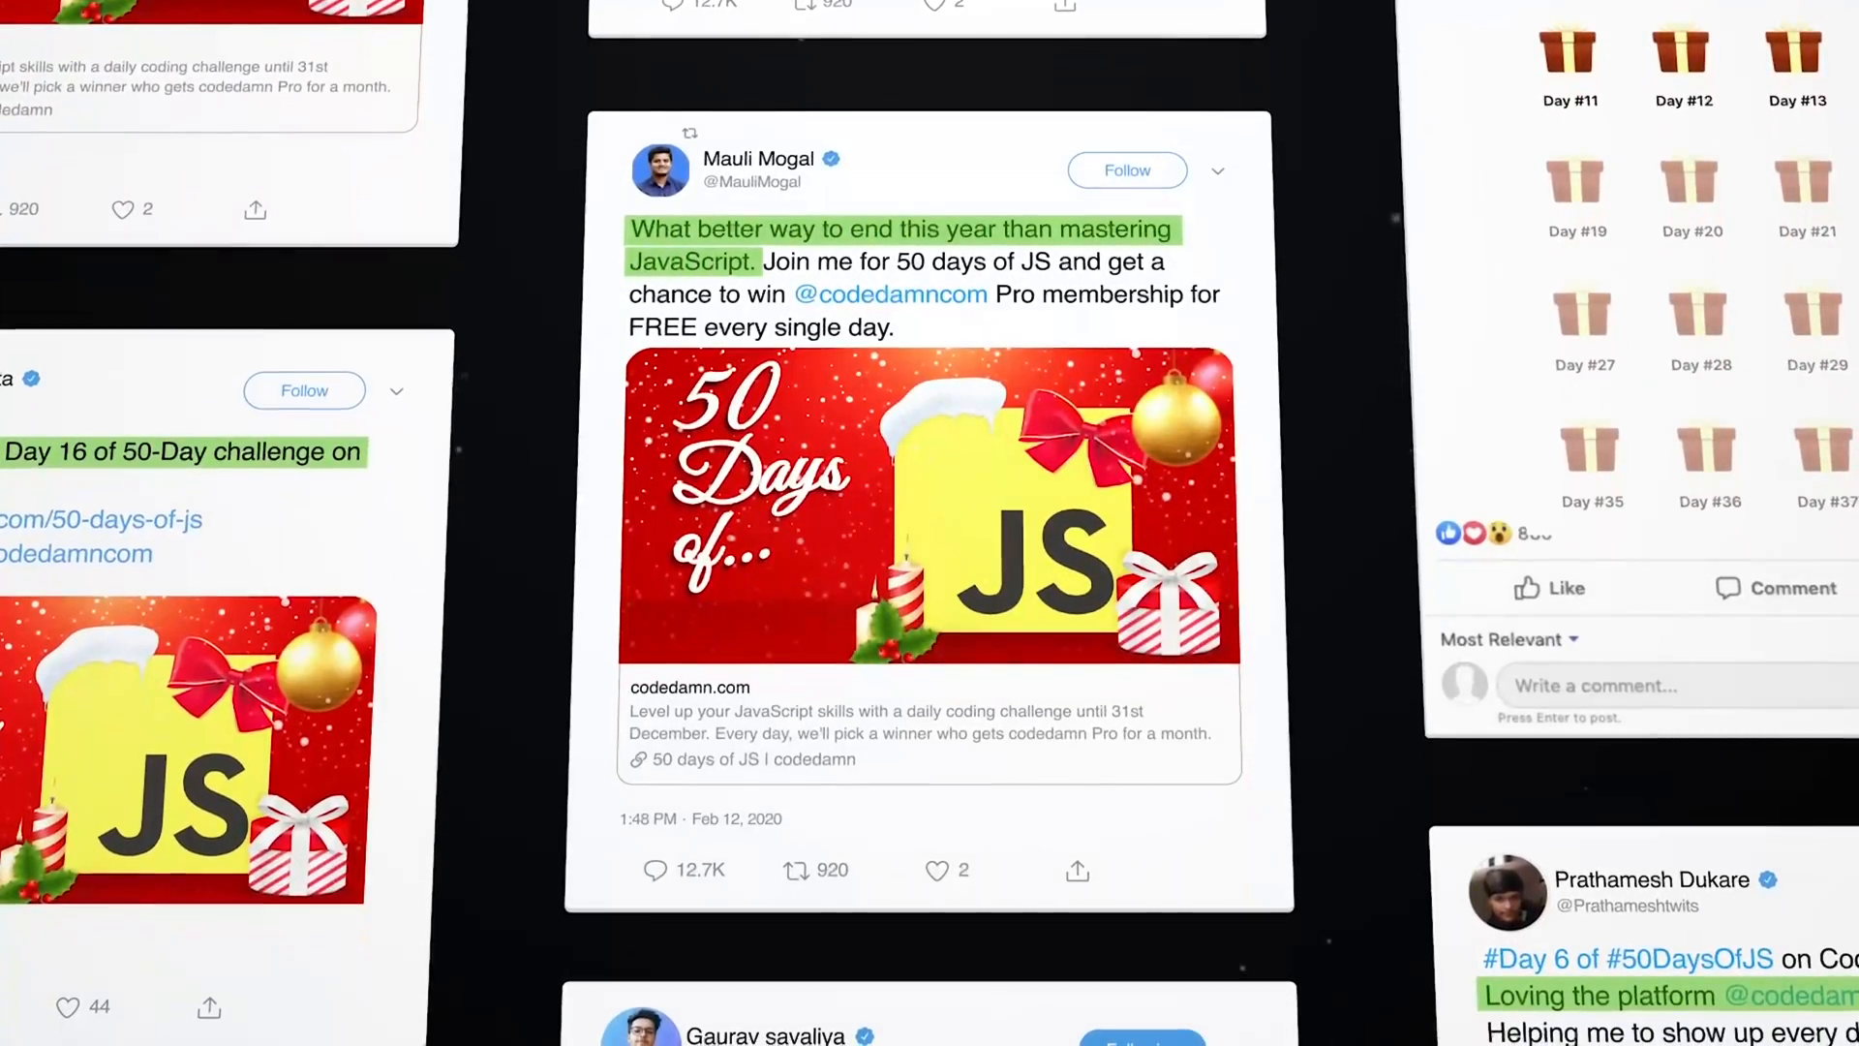
pyautogui.scroll(-3)
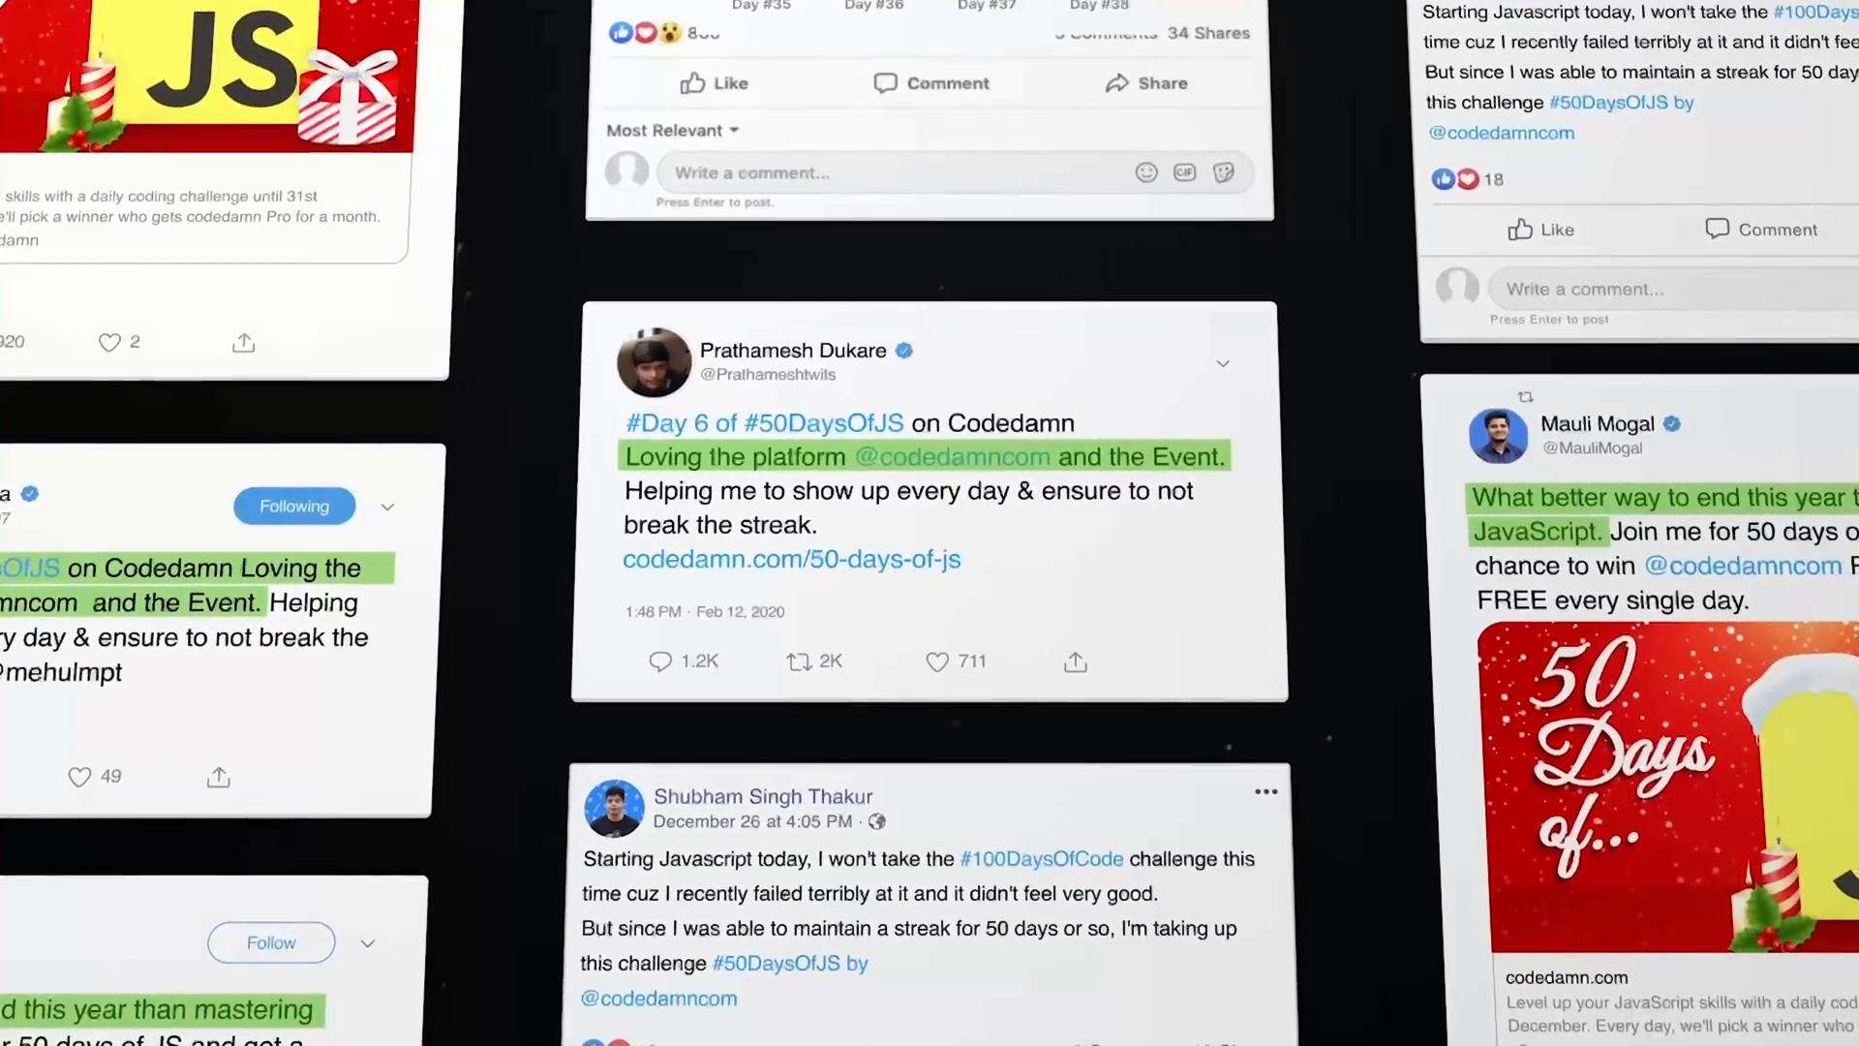
pyautogui.scroll(-3)
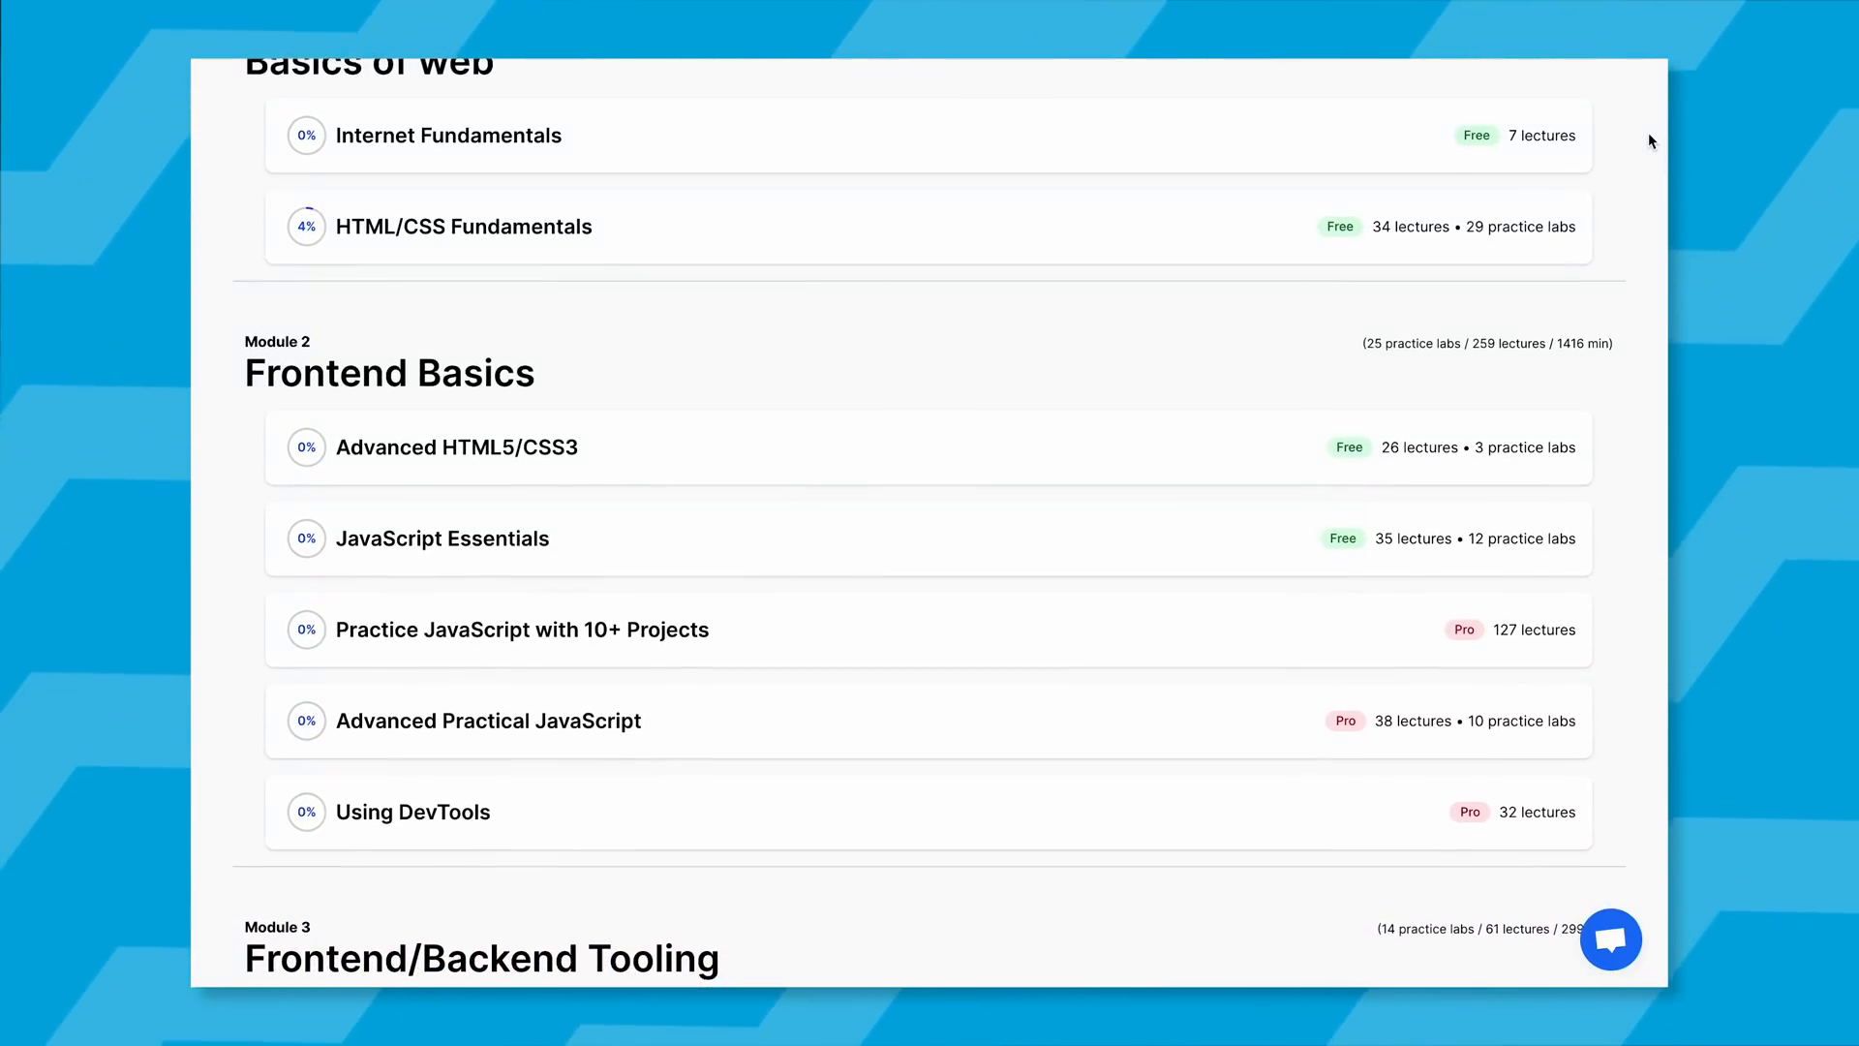
# Scroll the learning path past Frontend/Backend Tooling to Module 4's React Fundamentals course.
pyautogui.scroll(-3)
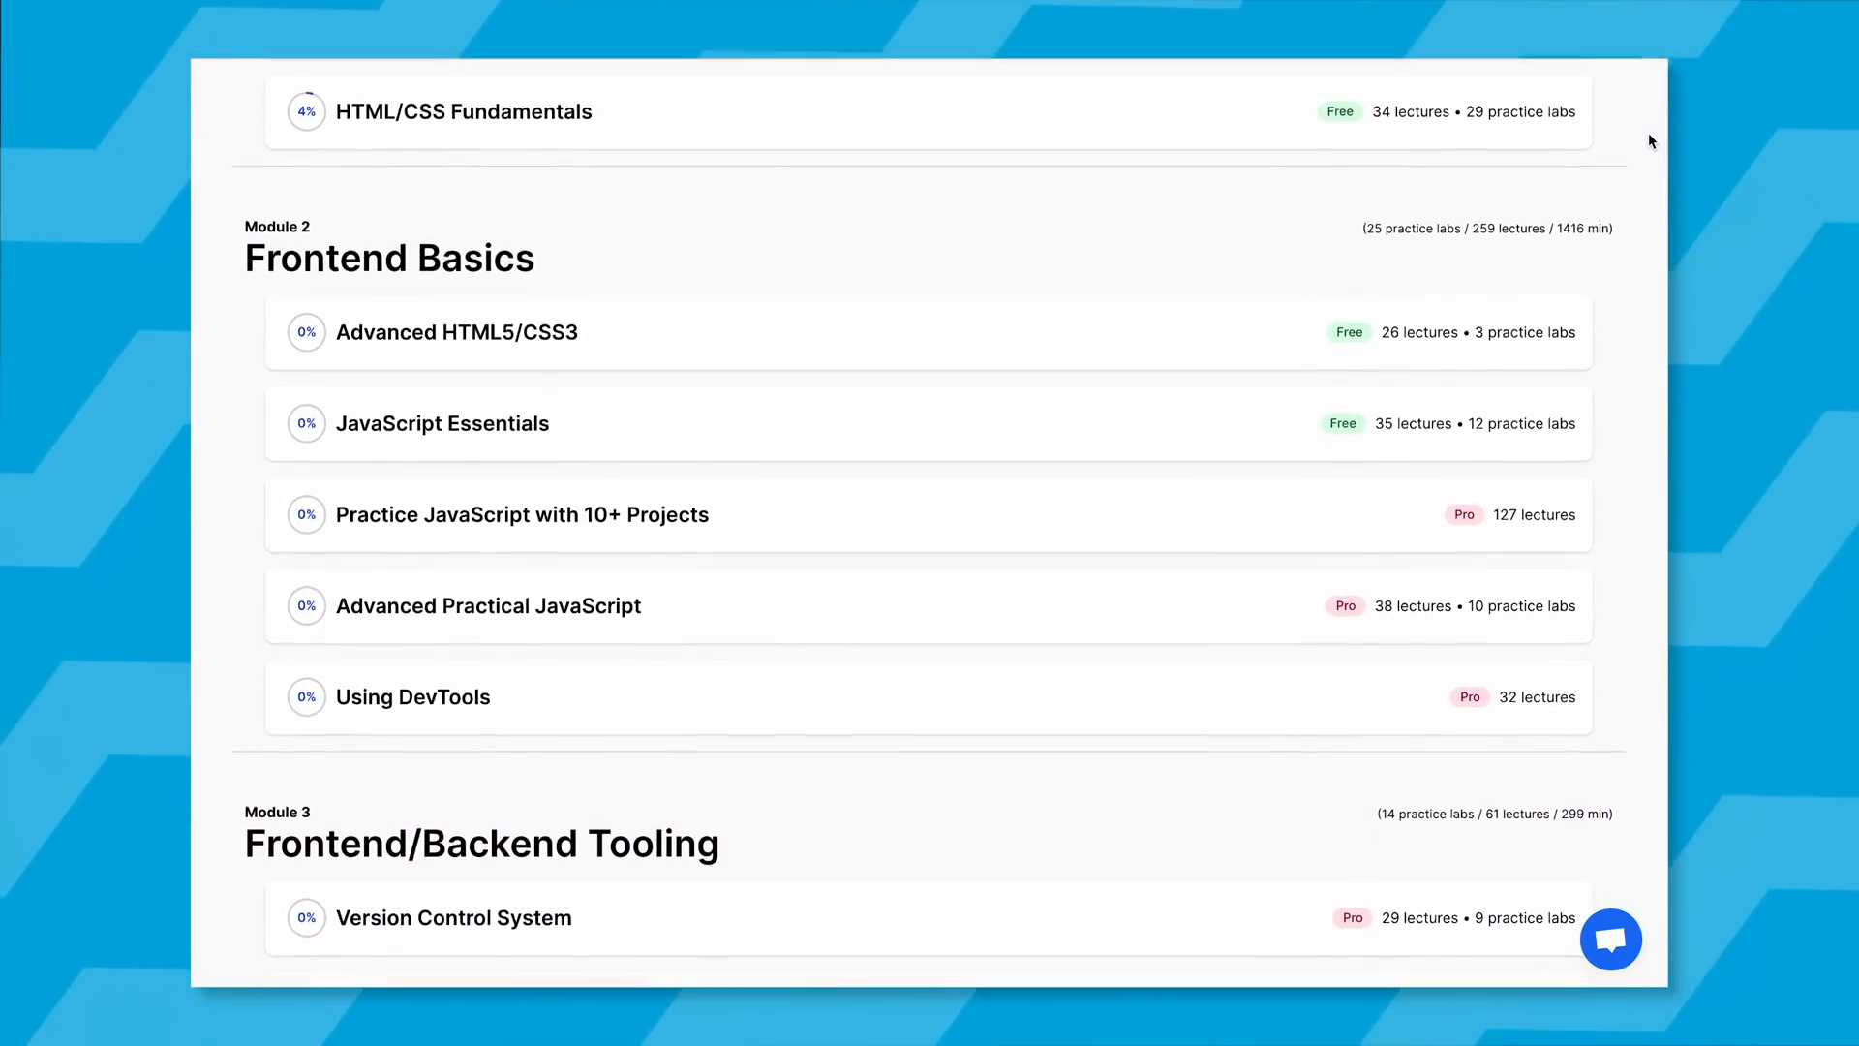
pyautogui.scroll(-3)
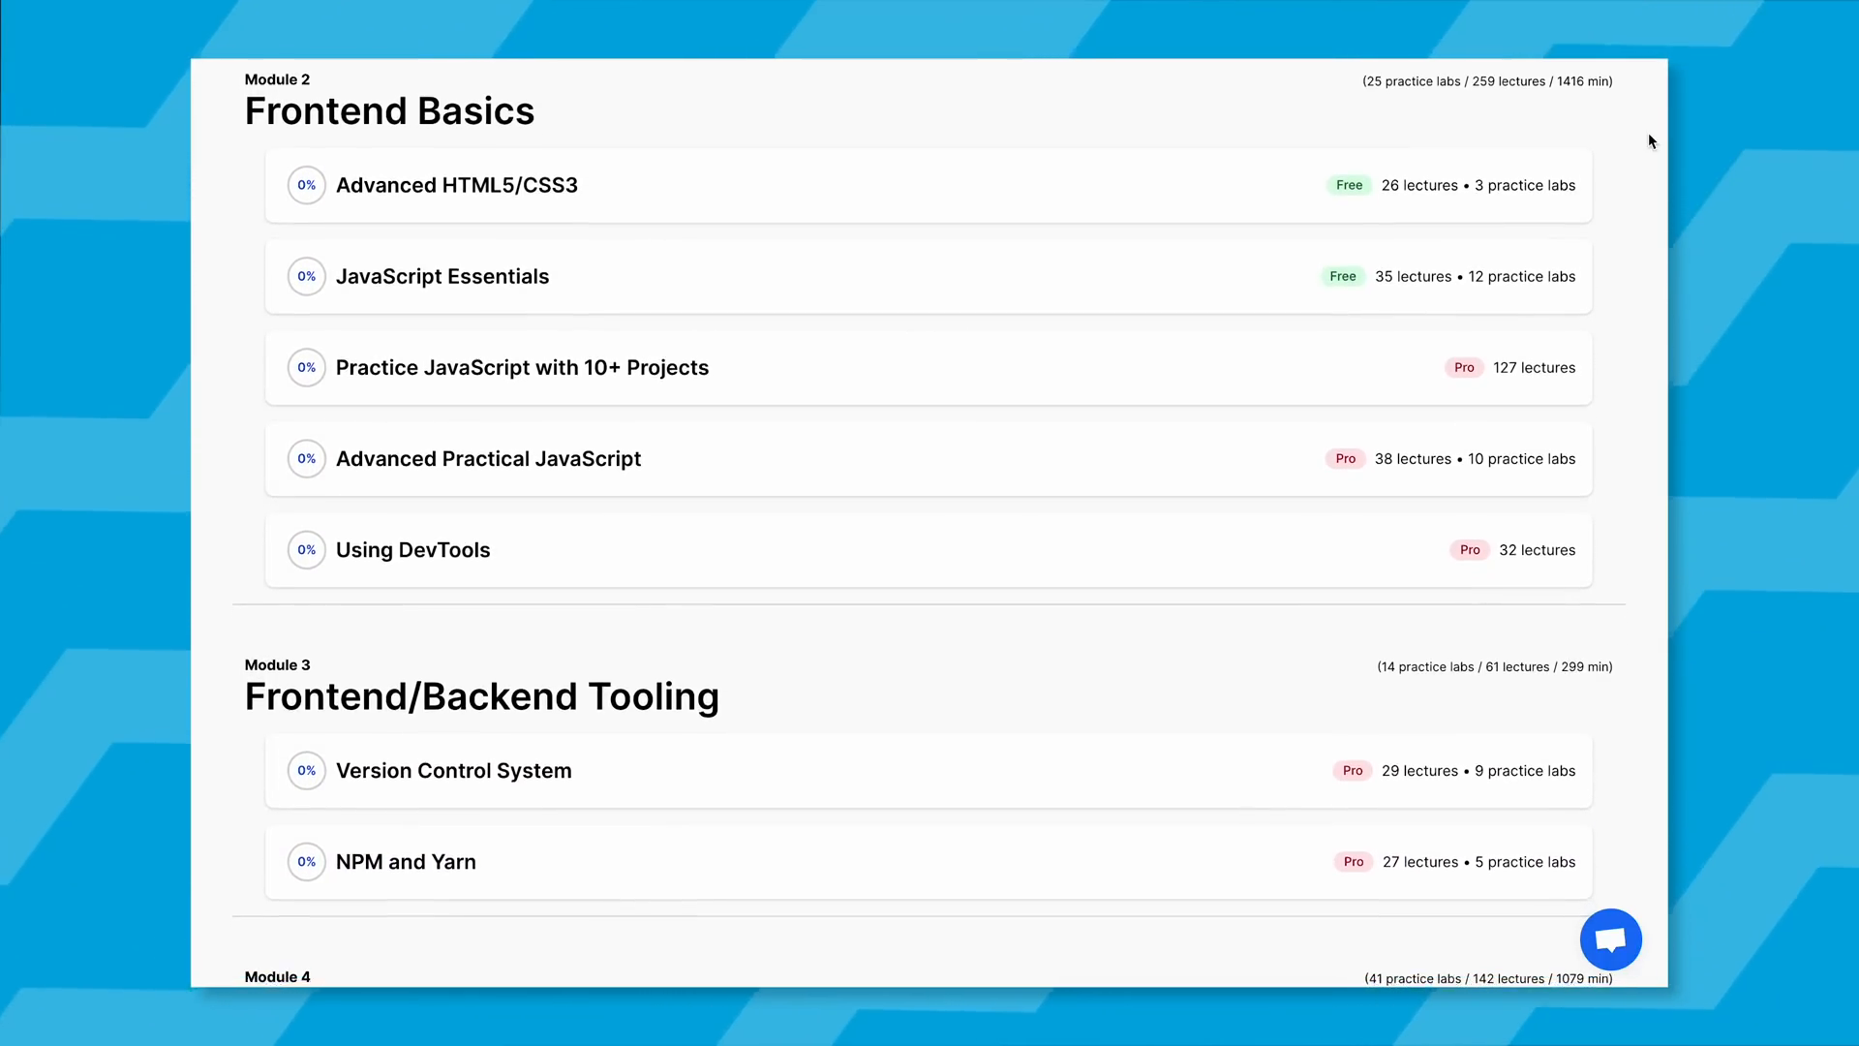
pyautogui.scroll(-3)
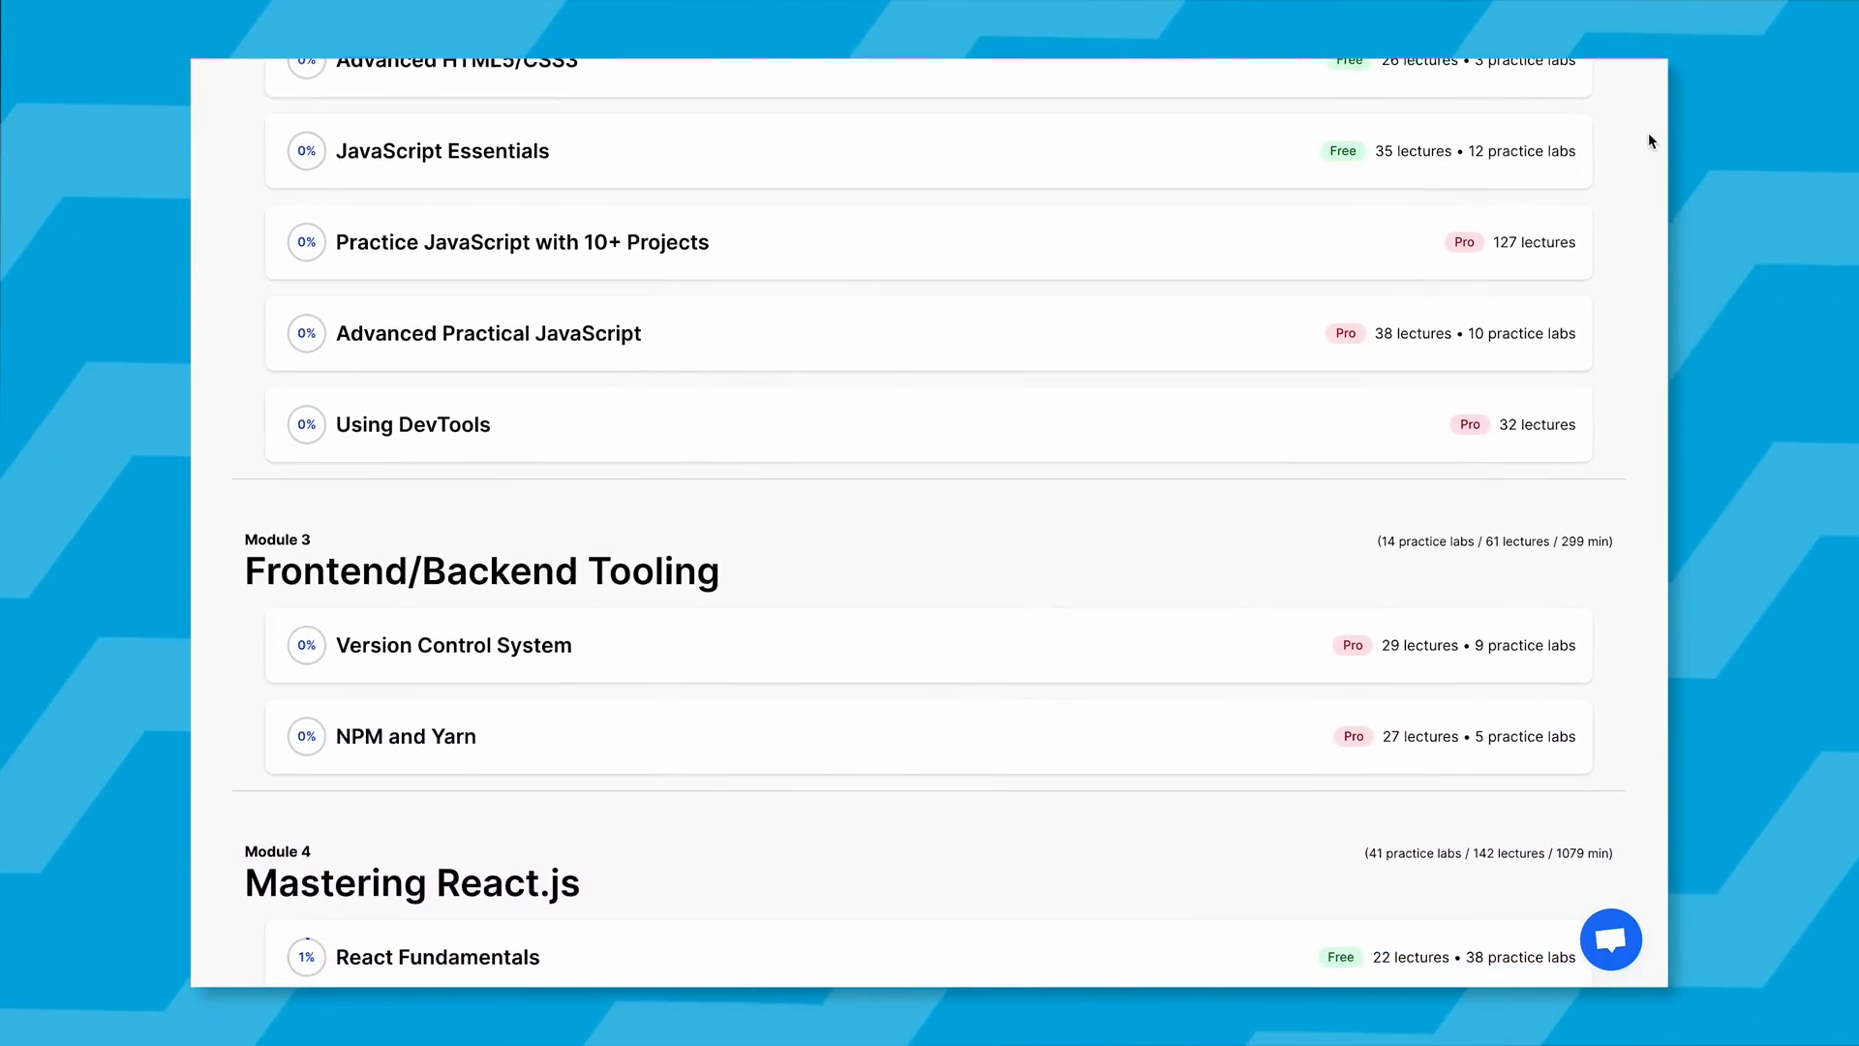
pyautogui.scroll(-3)
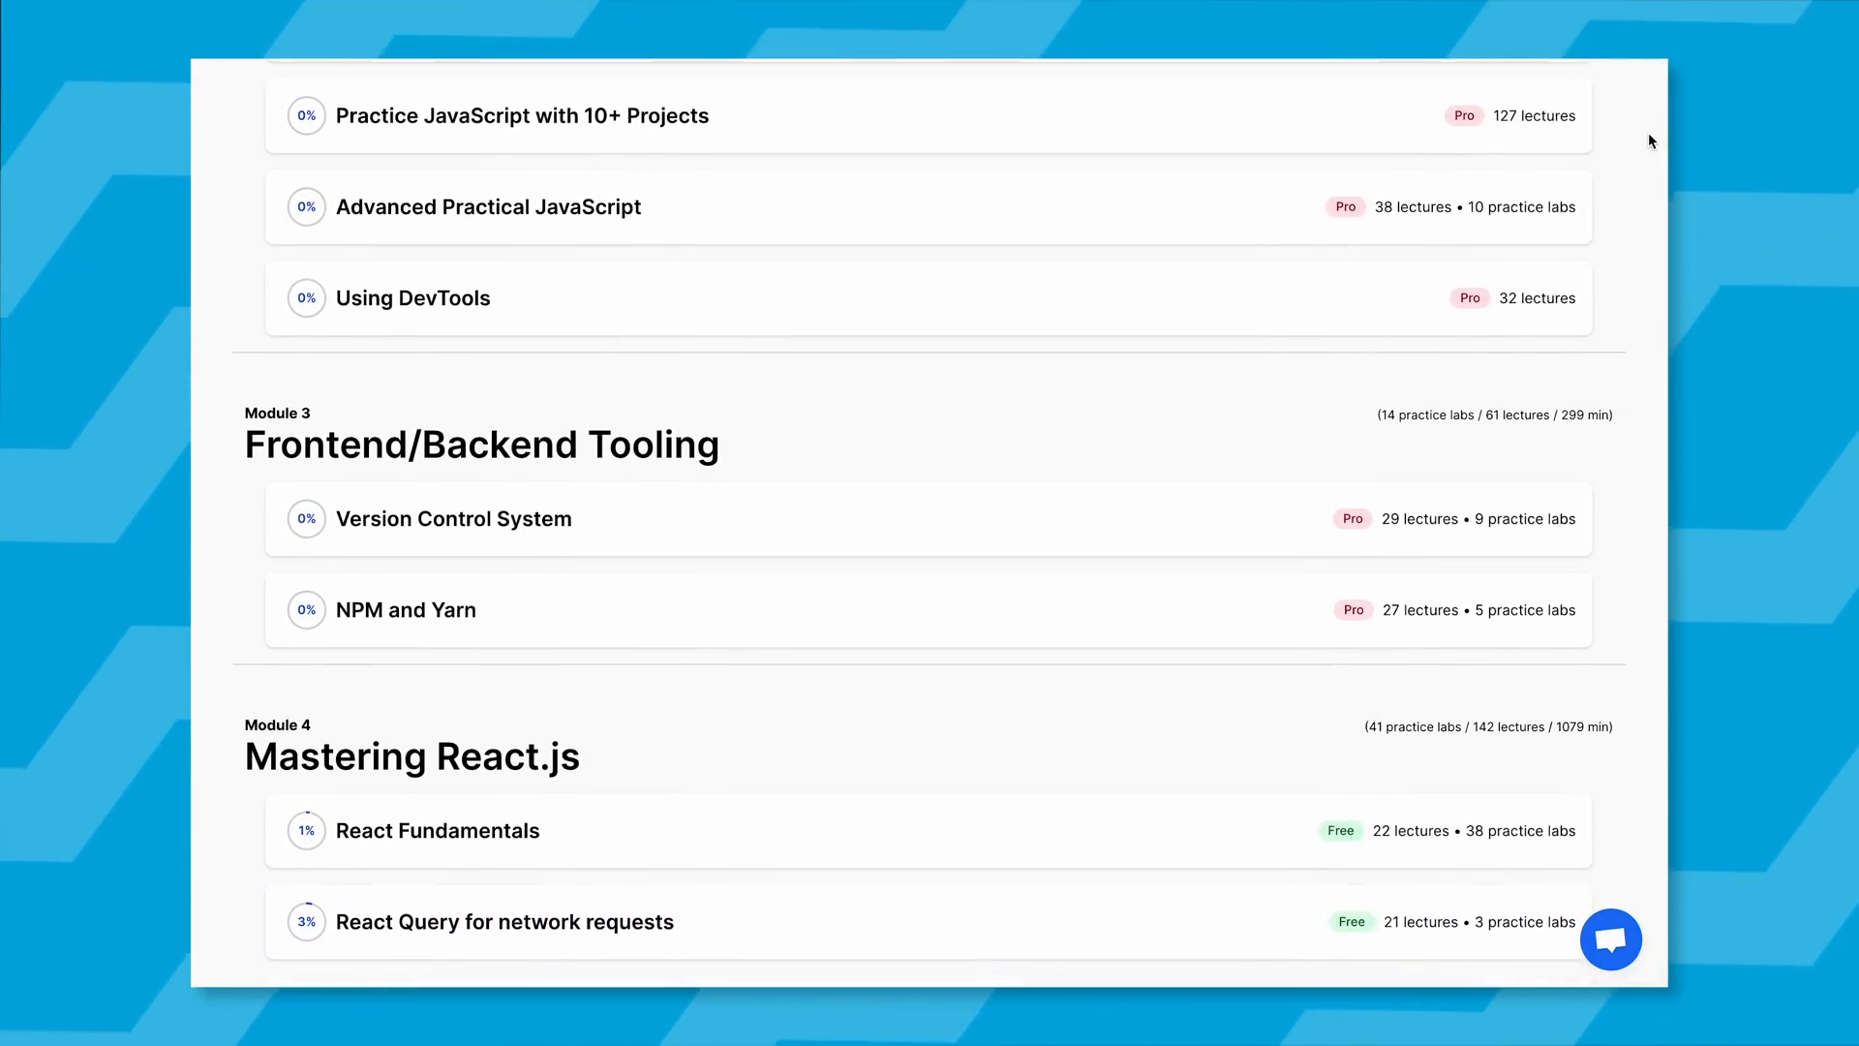
pyautogui.scroll(-3)
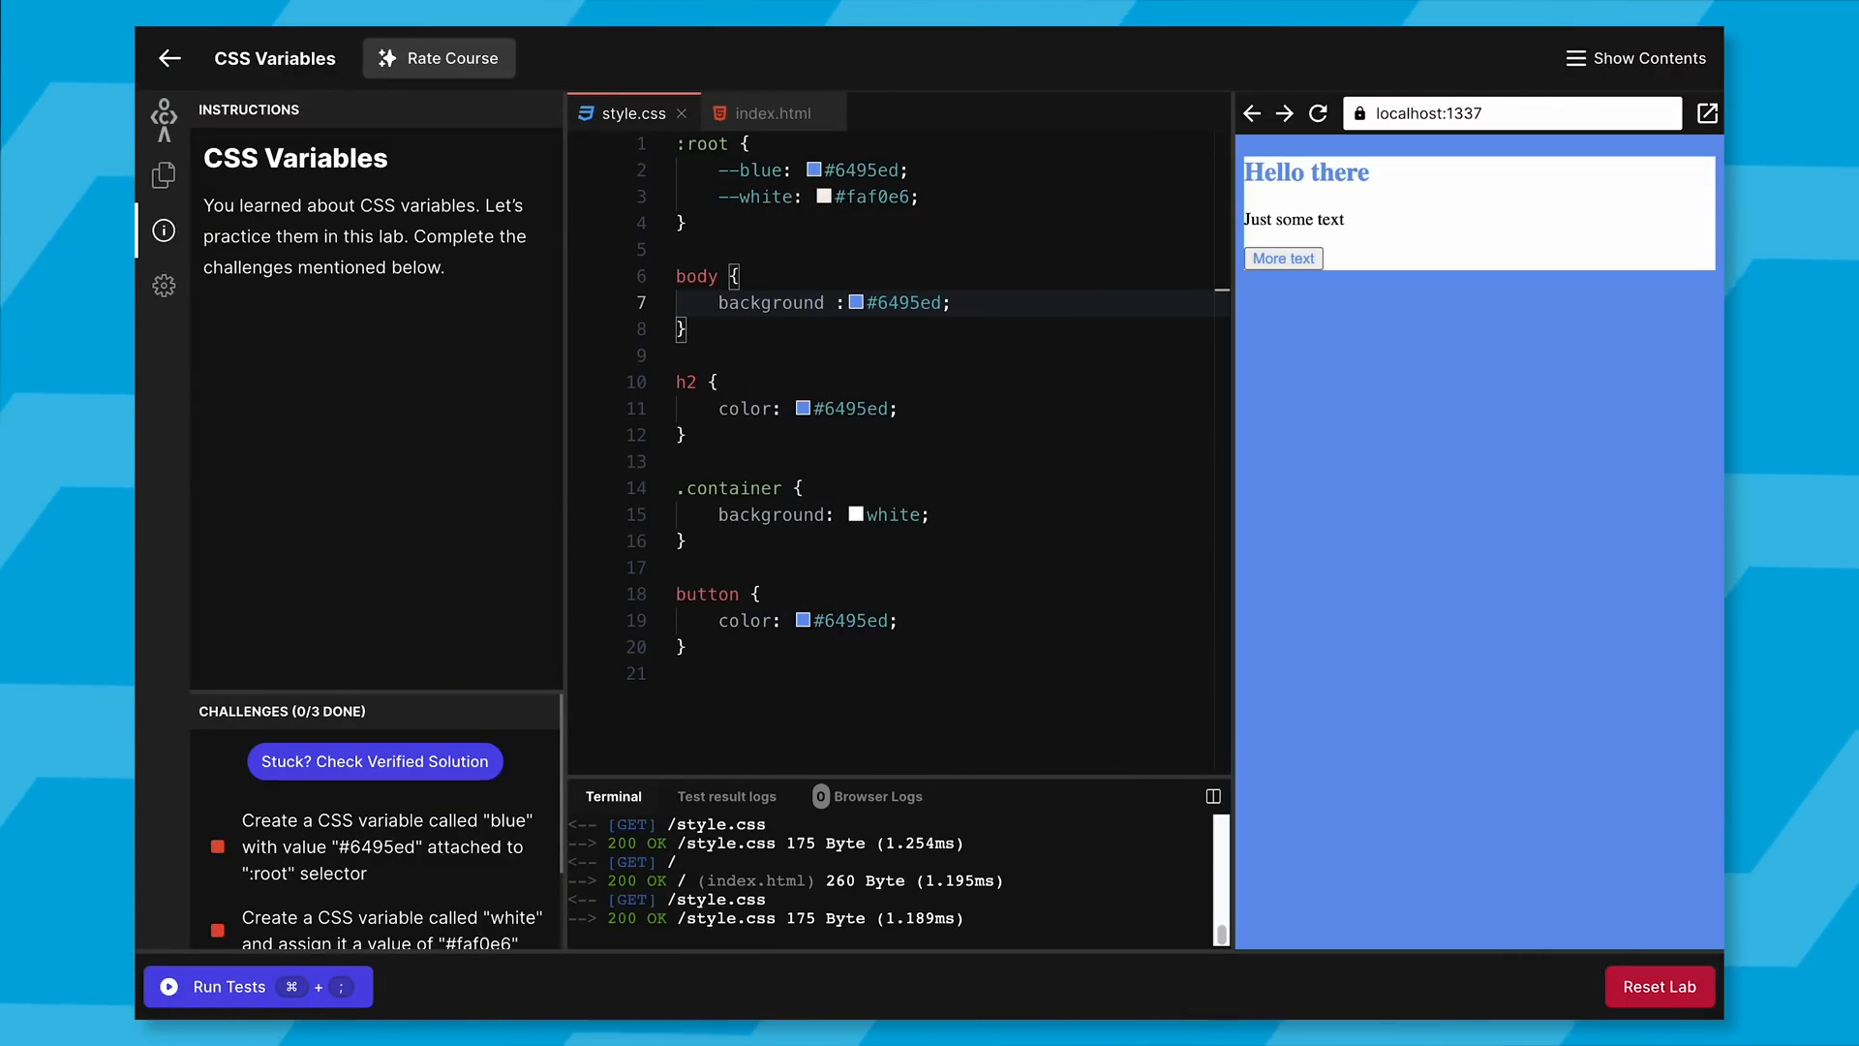
# Show the course contents and switch from the CSS Variables lab to the CSS Box Model lecture.
pyautogui.click(1648, 58)
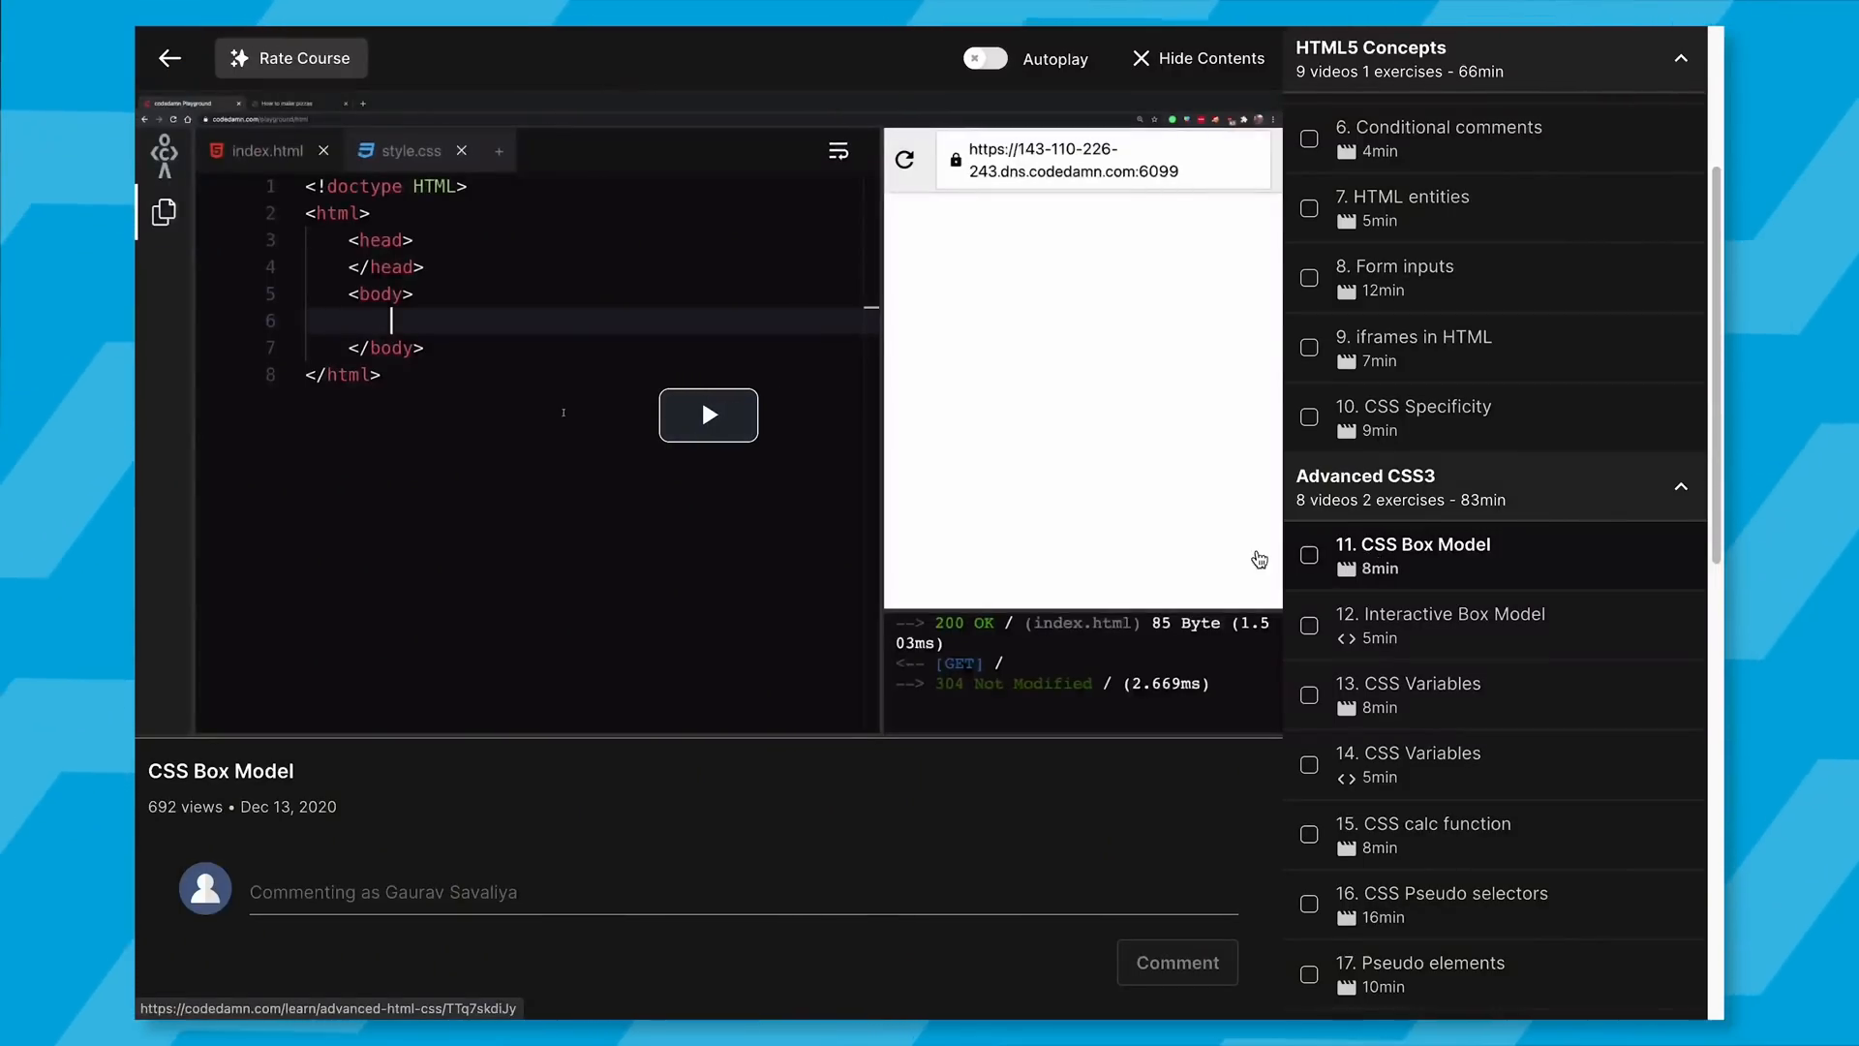
pyautogui.moveTo(1363, 627)
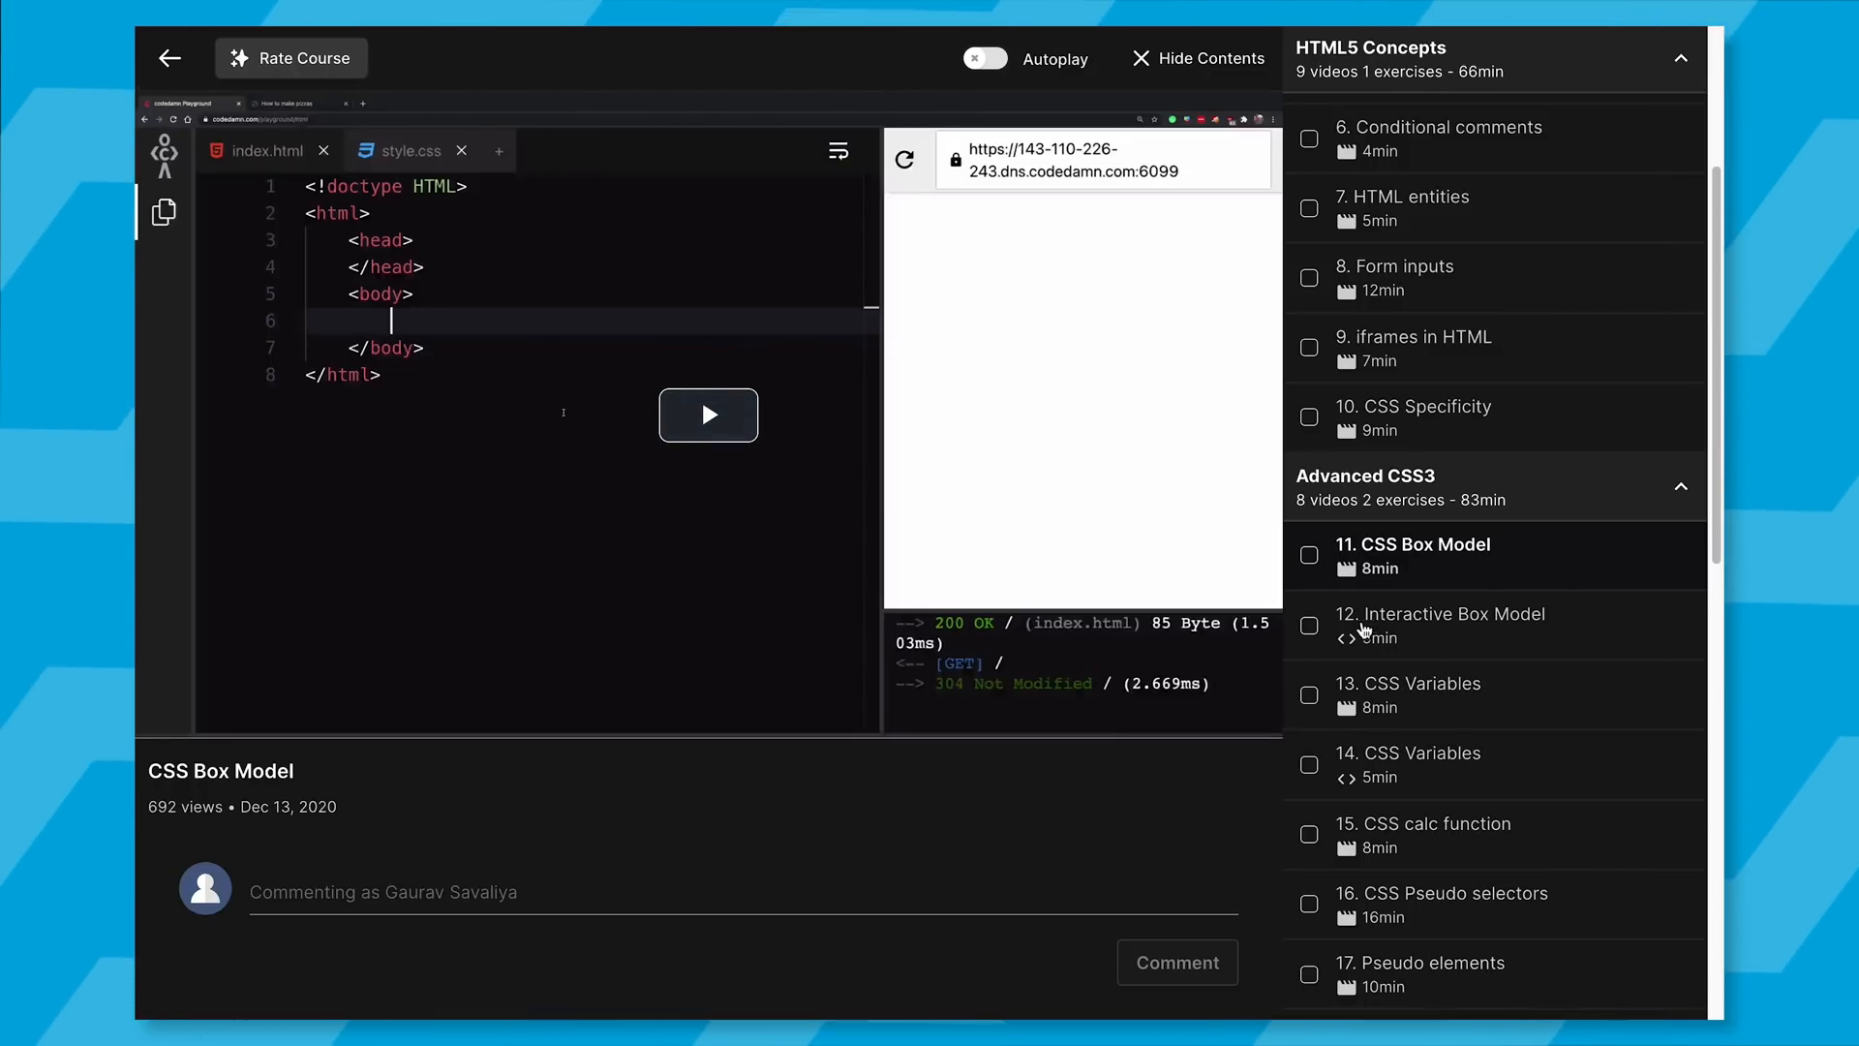
pyautogui.moveTo(1424, 693)
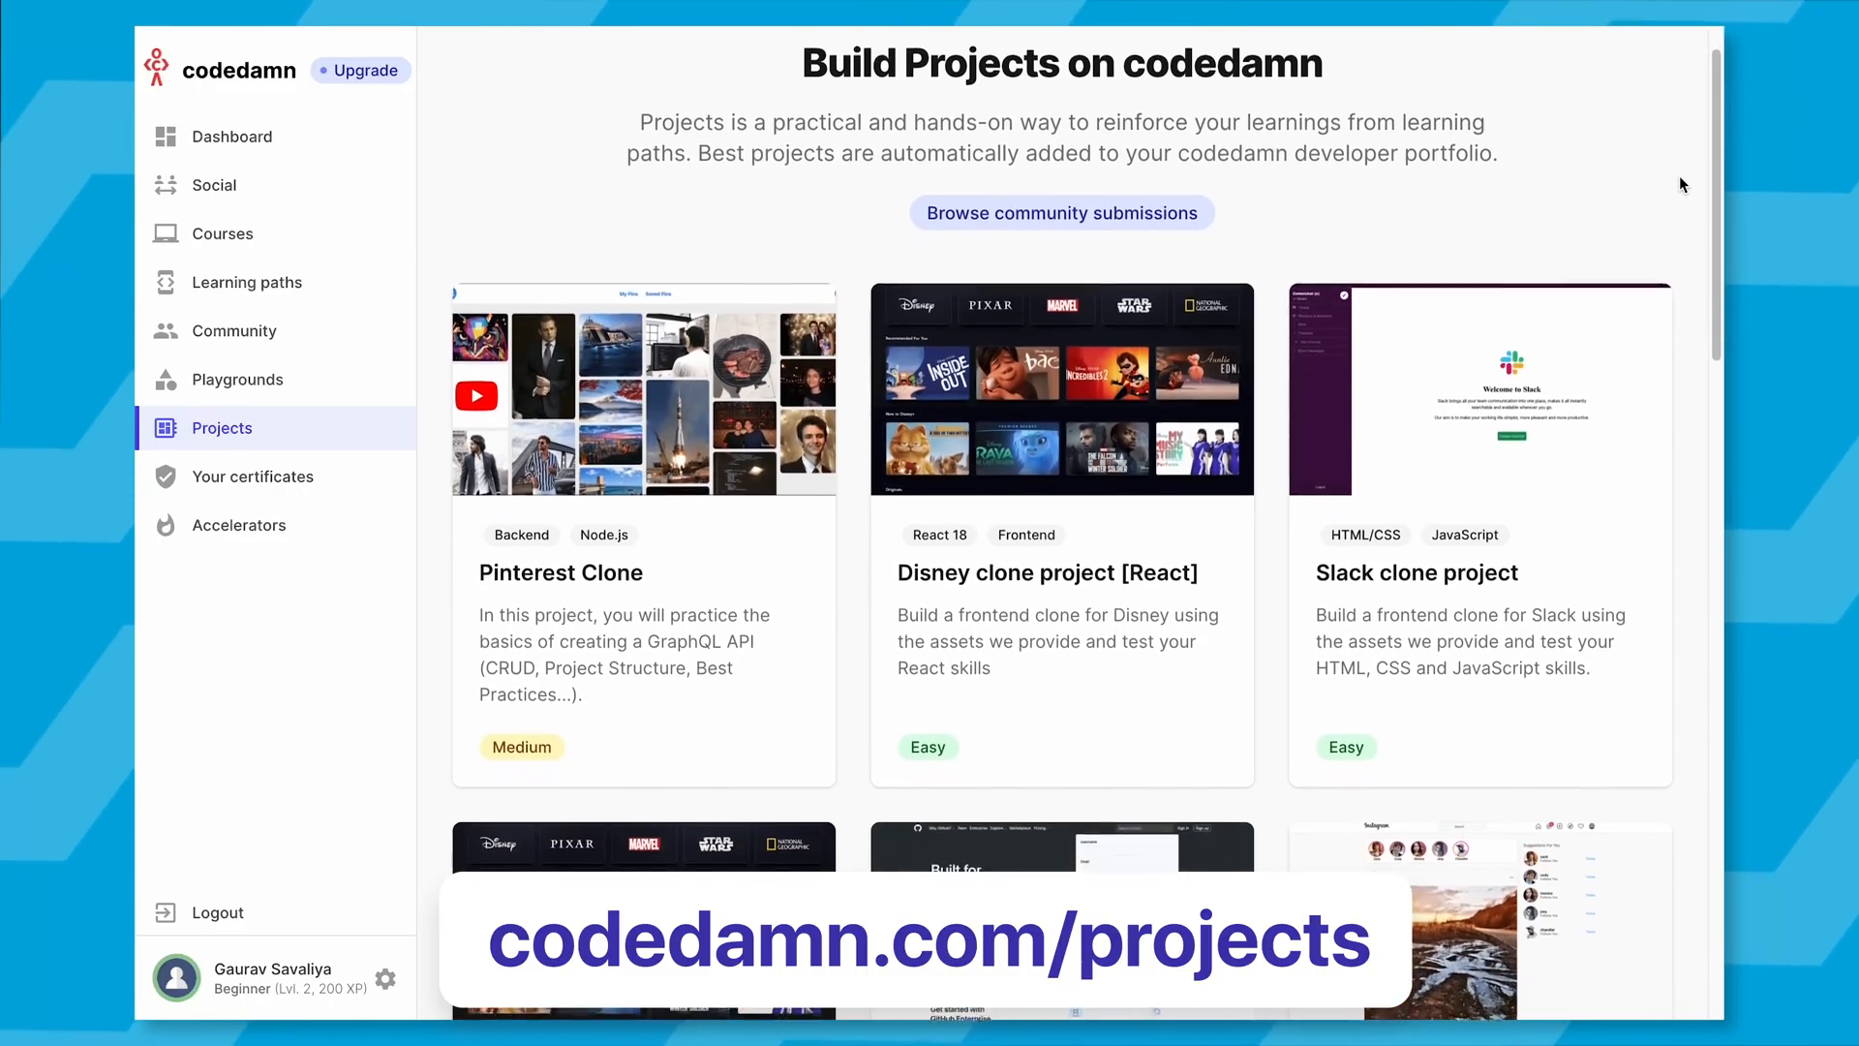
# Browse the project cards (Disney, GitHub, Instagram, Hulu clones), then head back to the learning path.
pyautogui.scroll(-3)
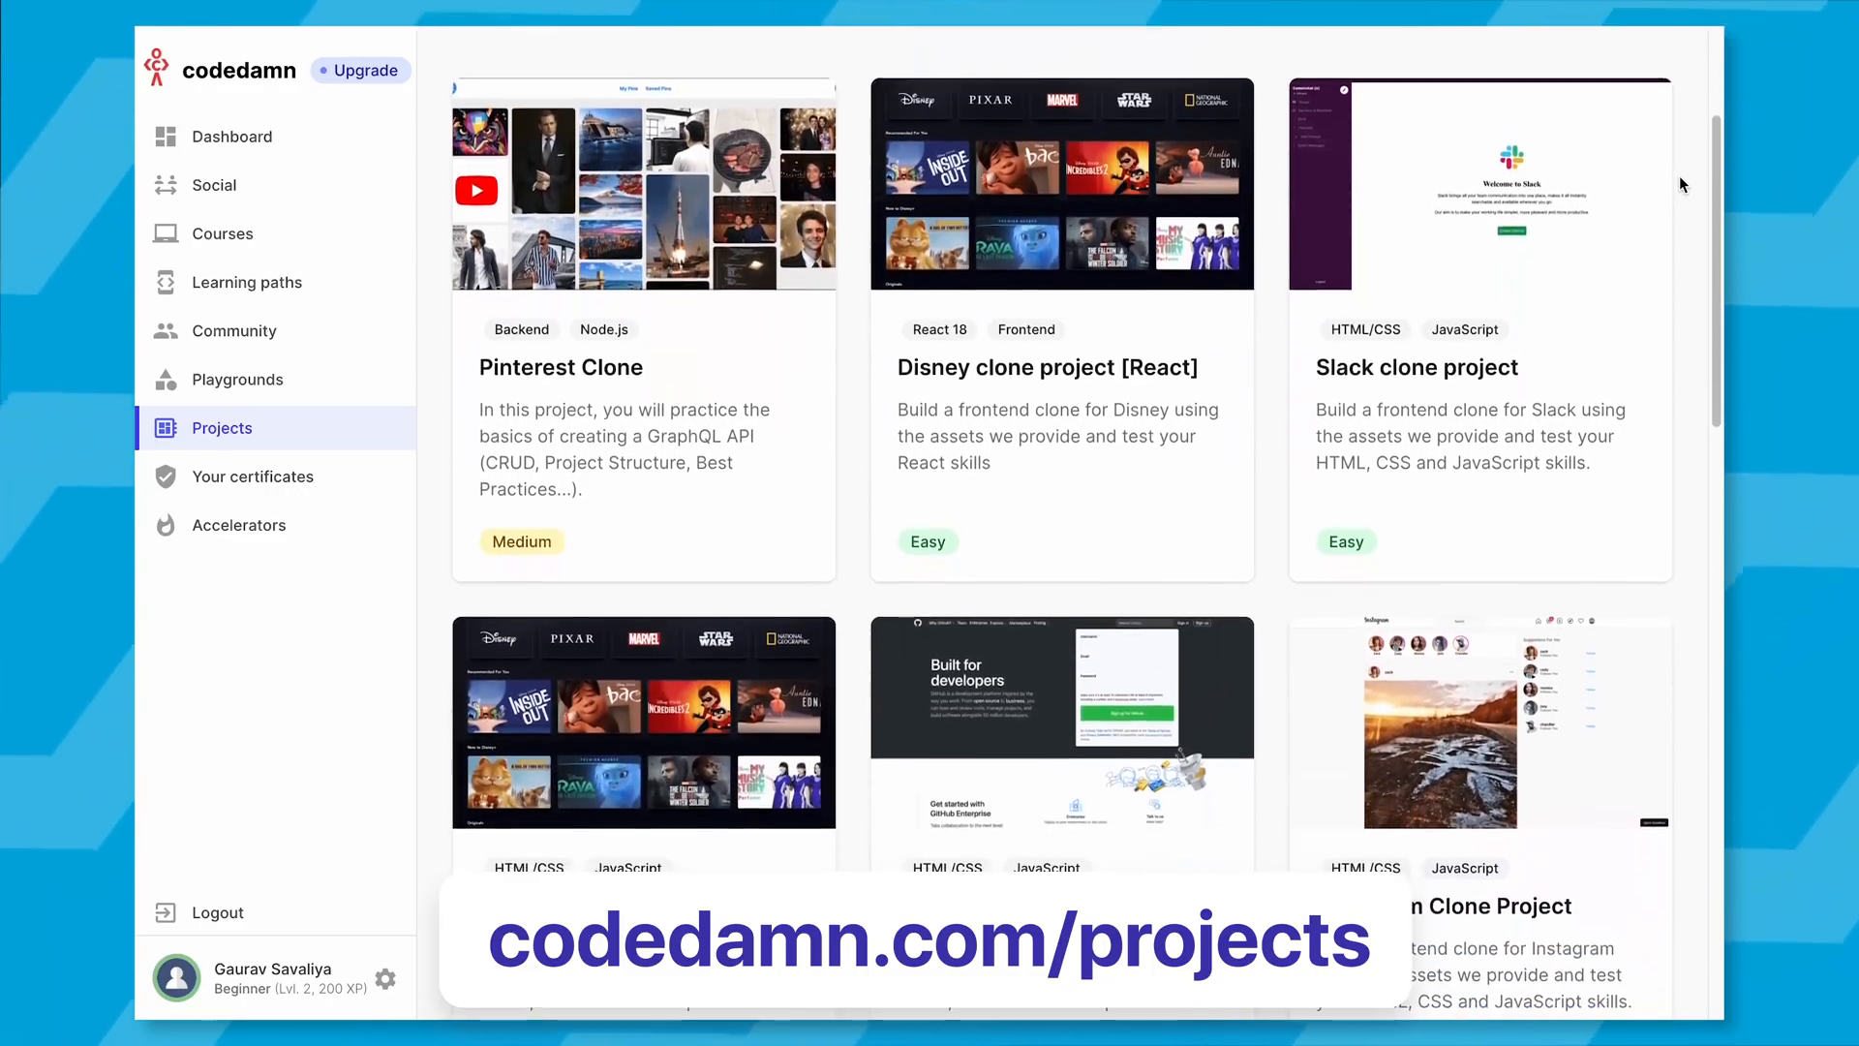
pyautogui.scroll(-3)
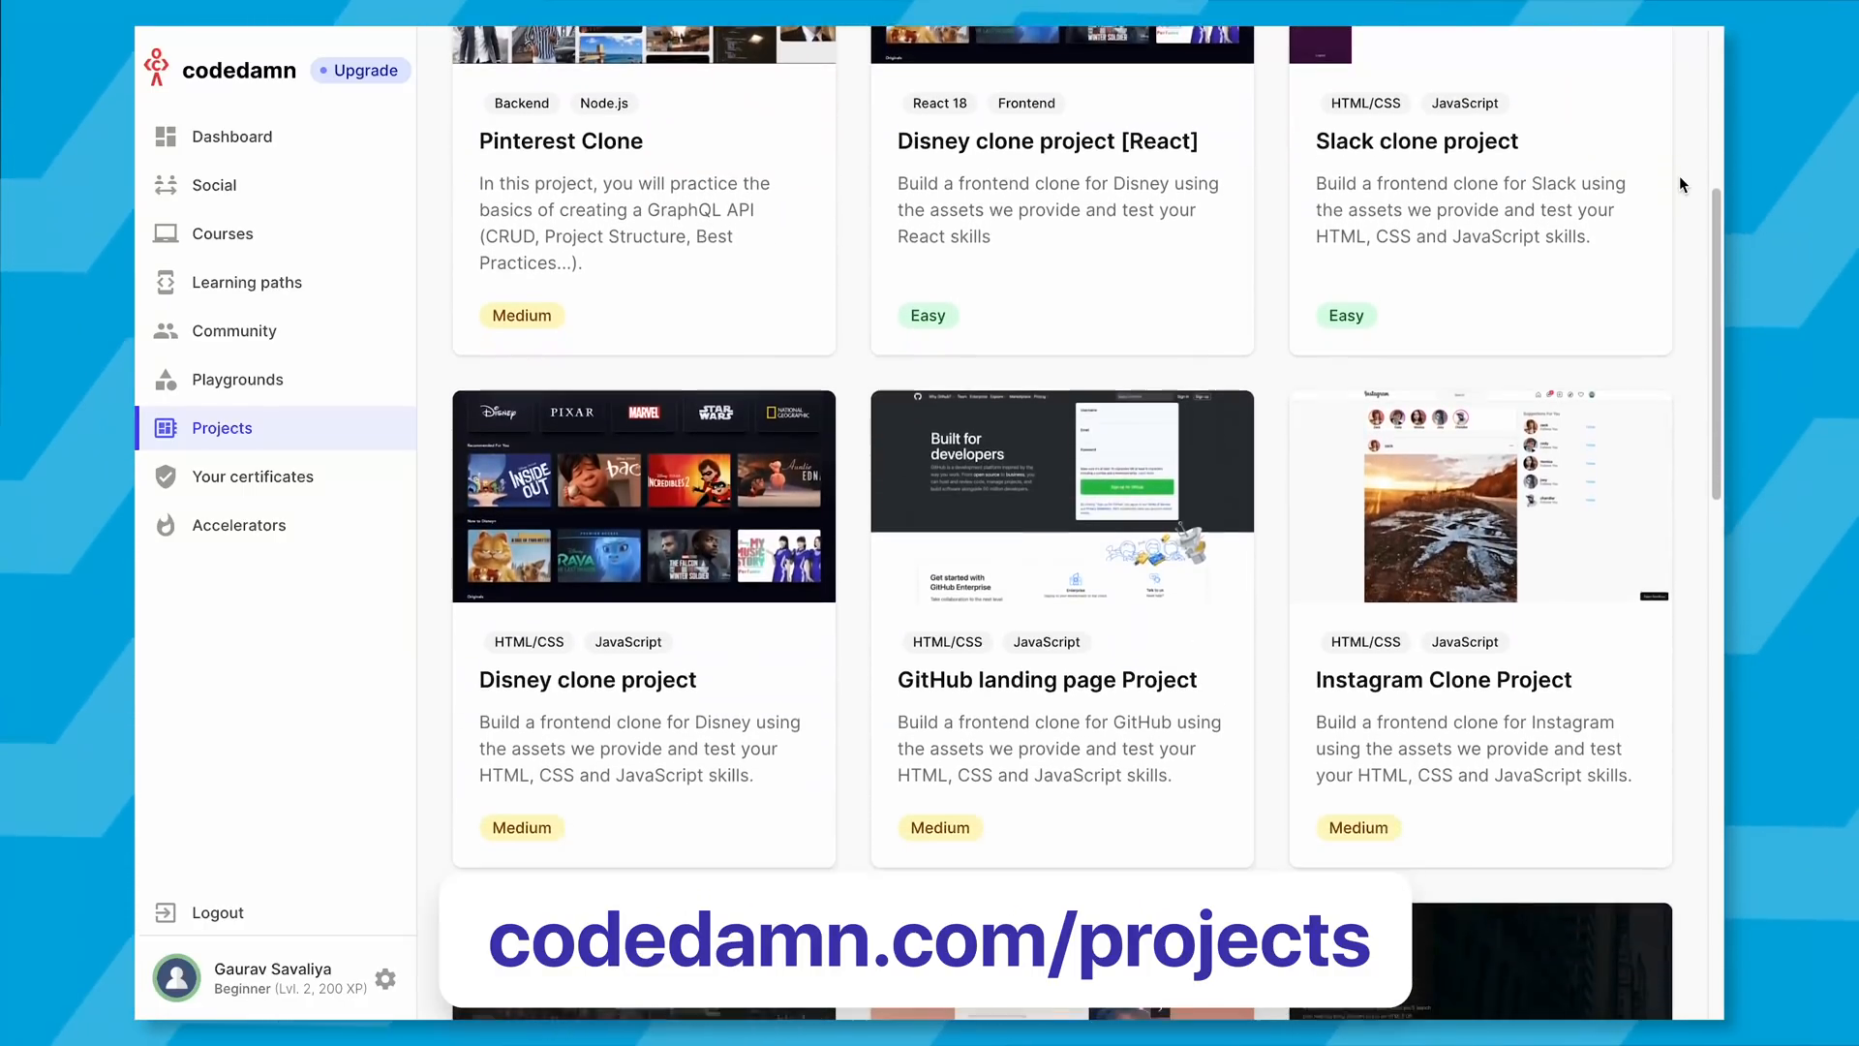
pyautogui.scroll(-3)
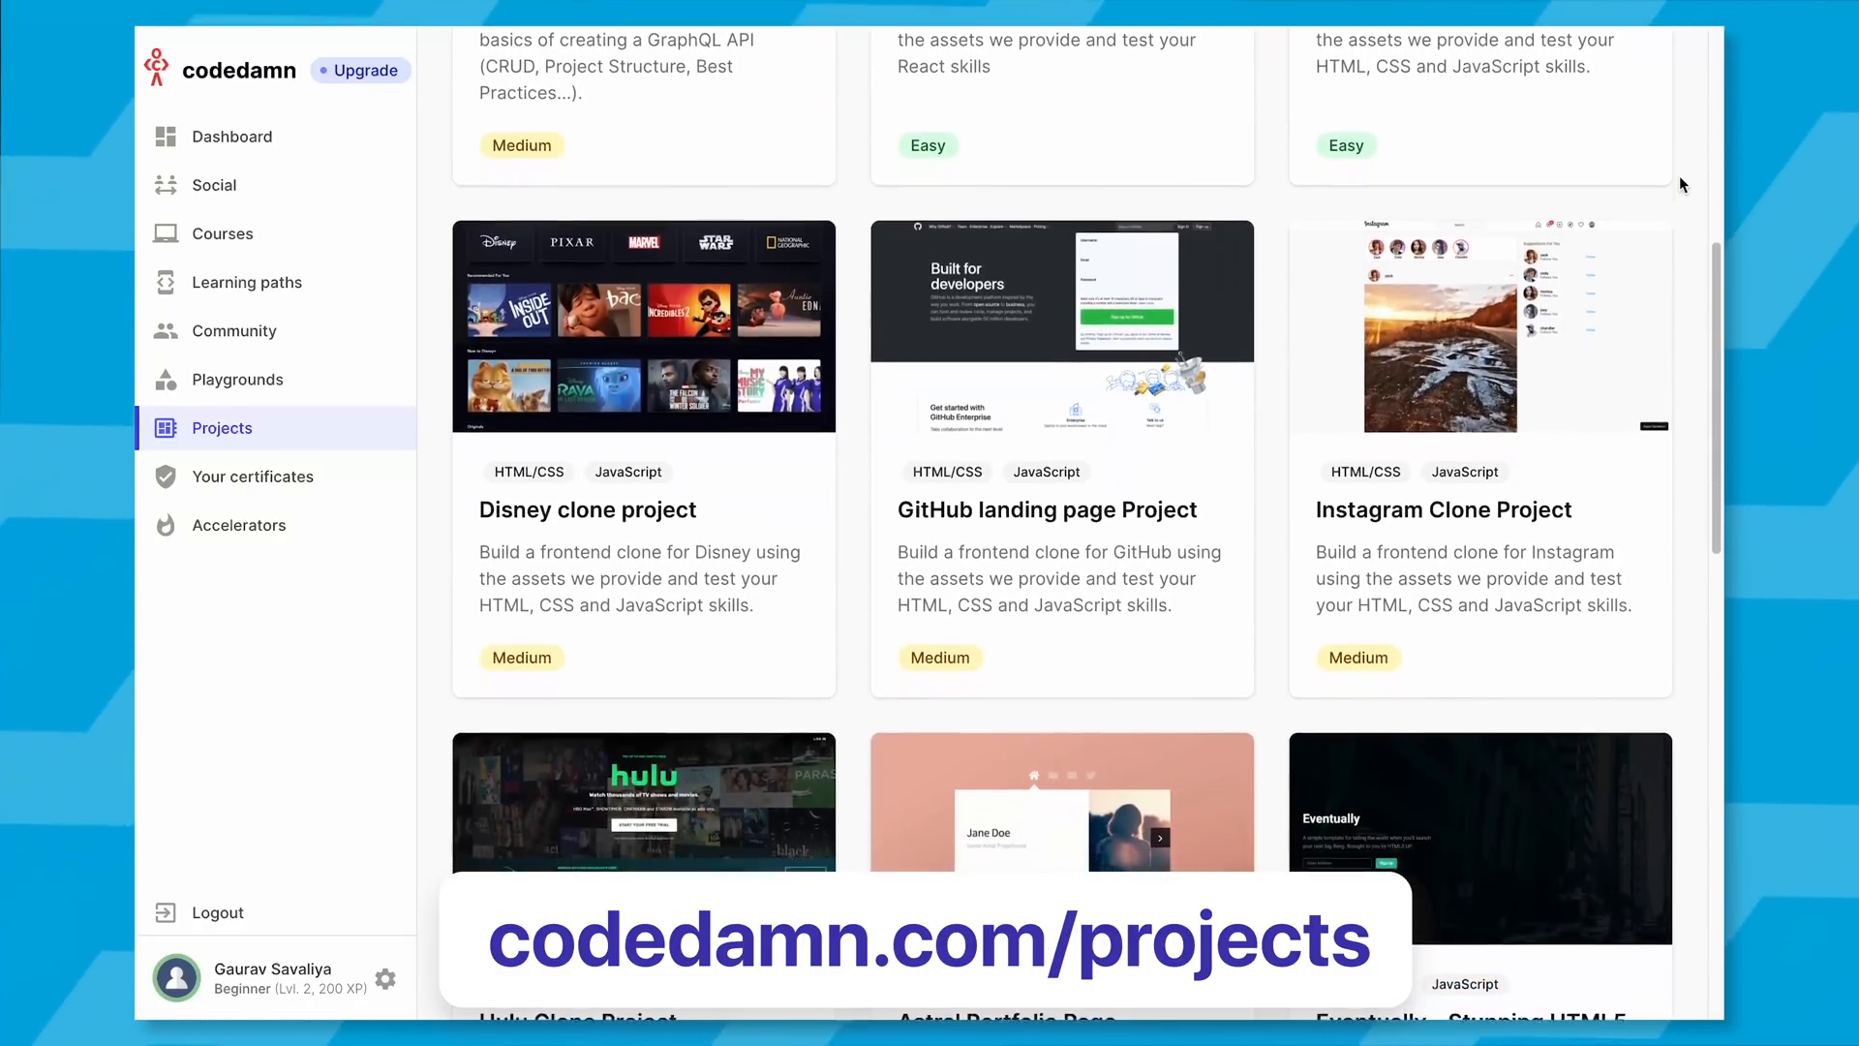
pyautogui.scroll(-3)
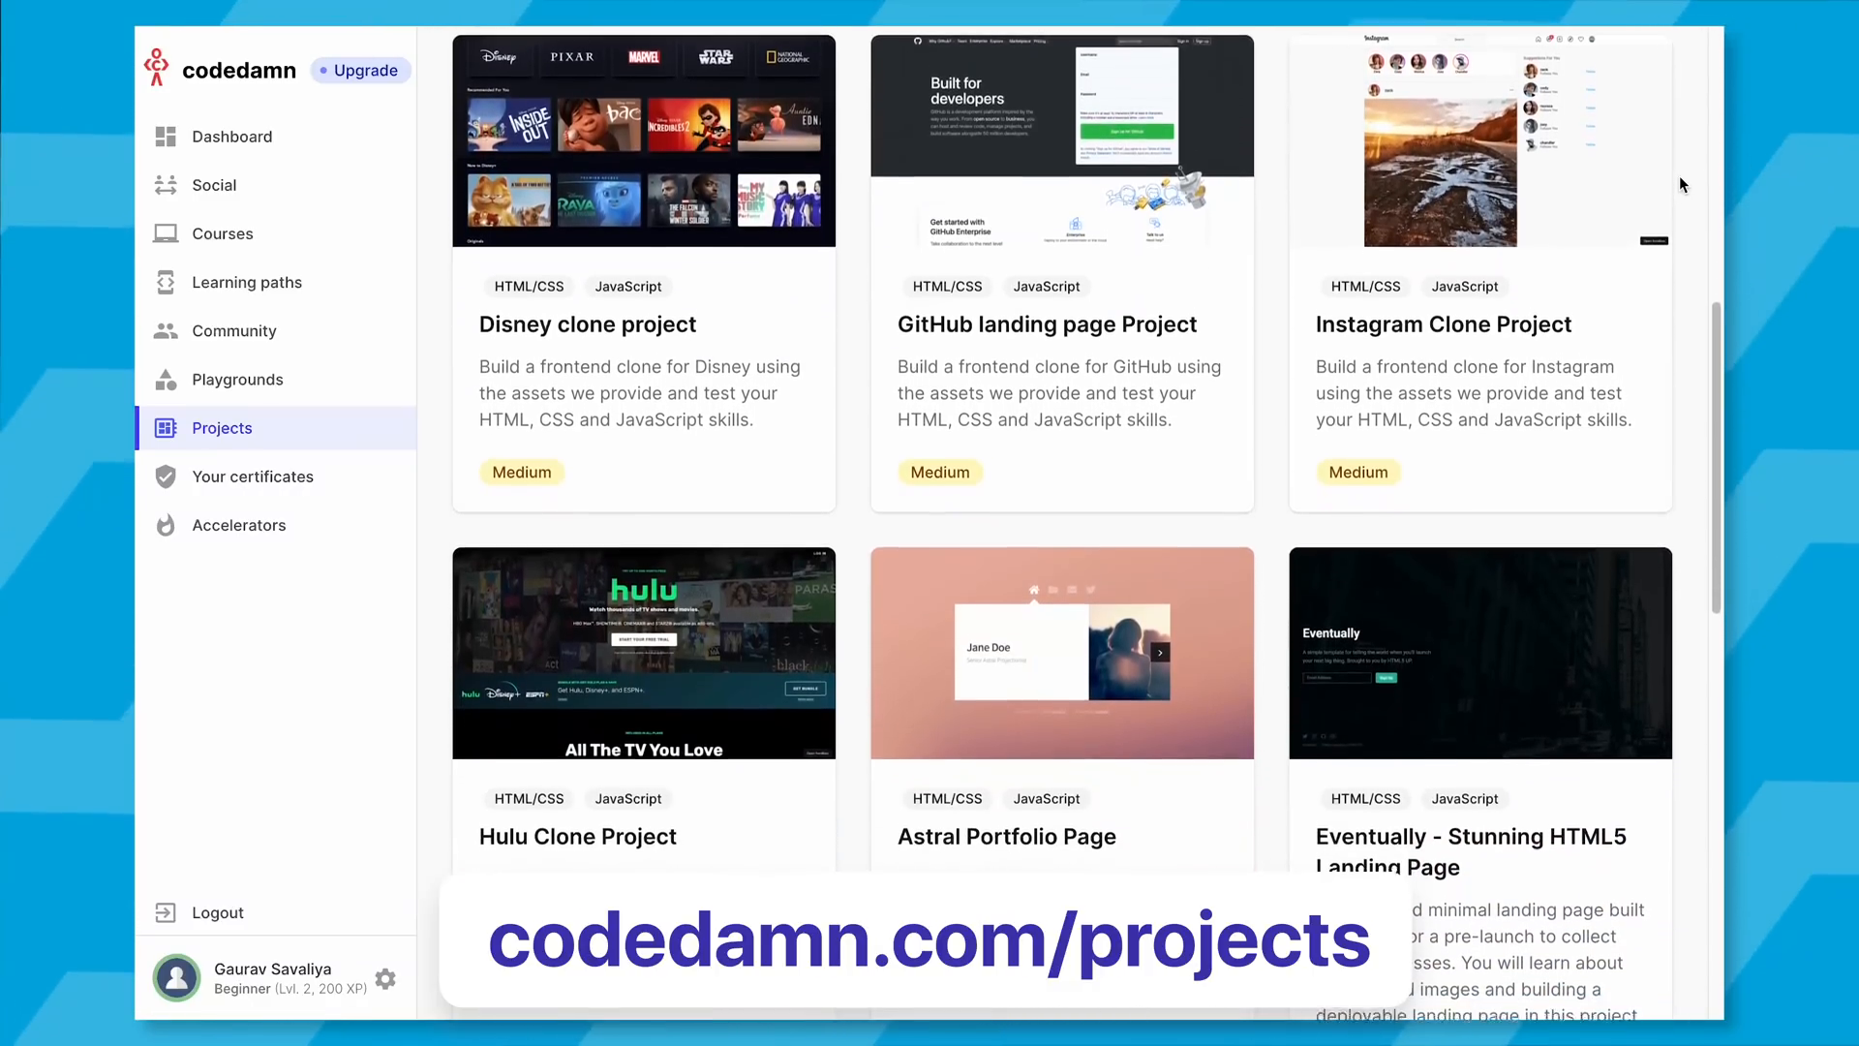
pyautogui.click(246, 283)
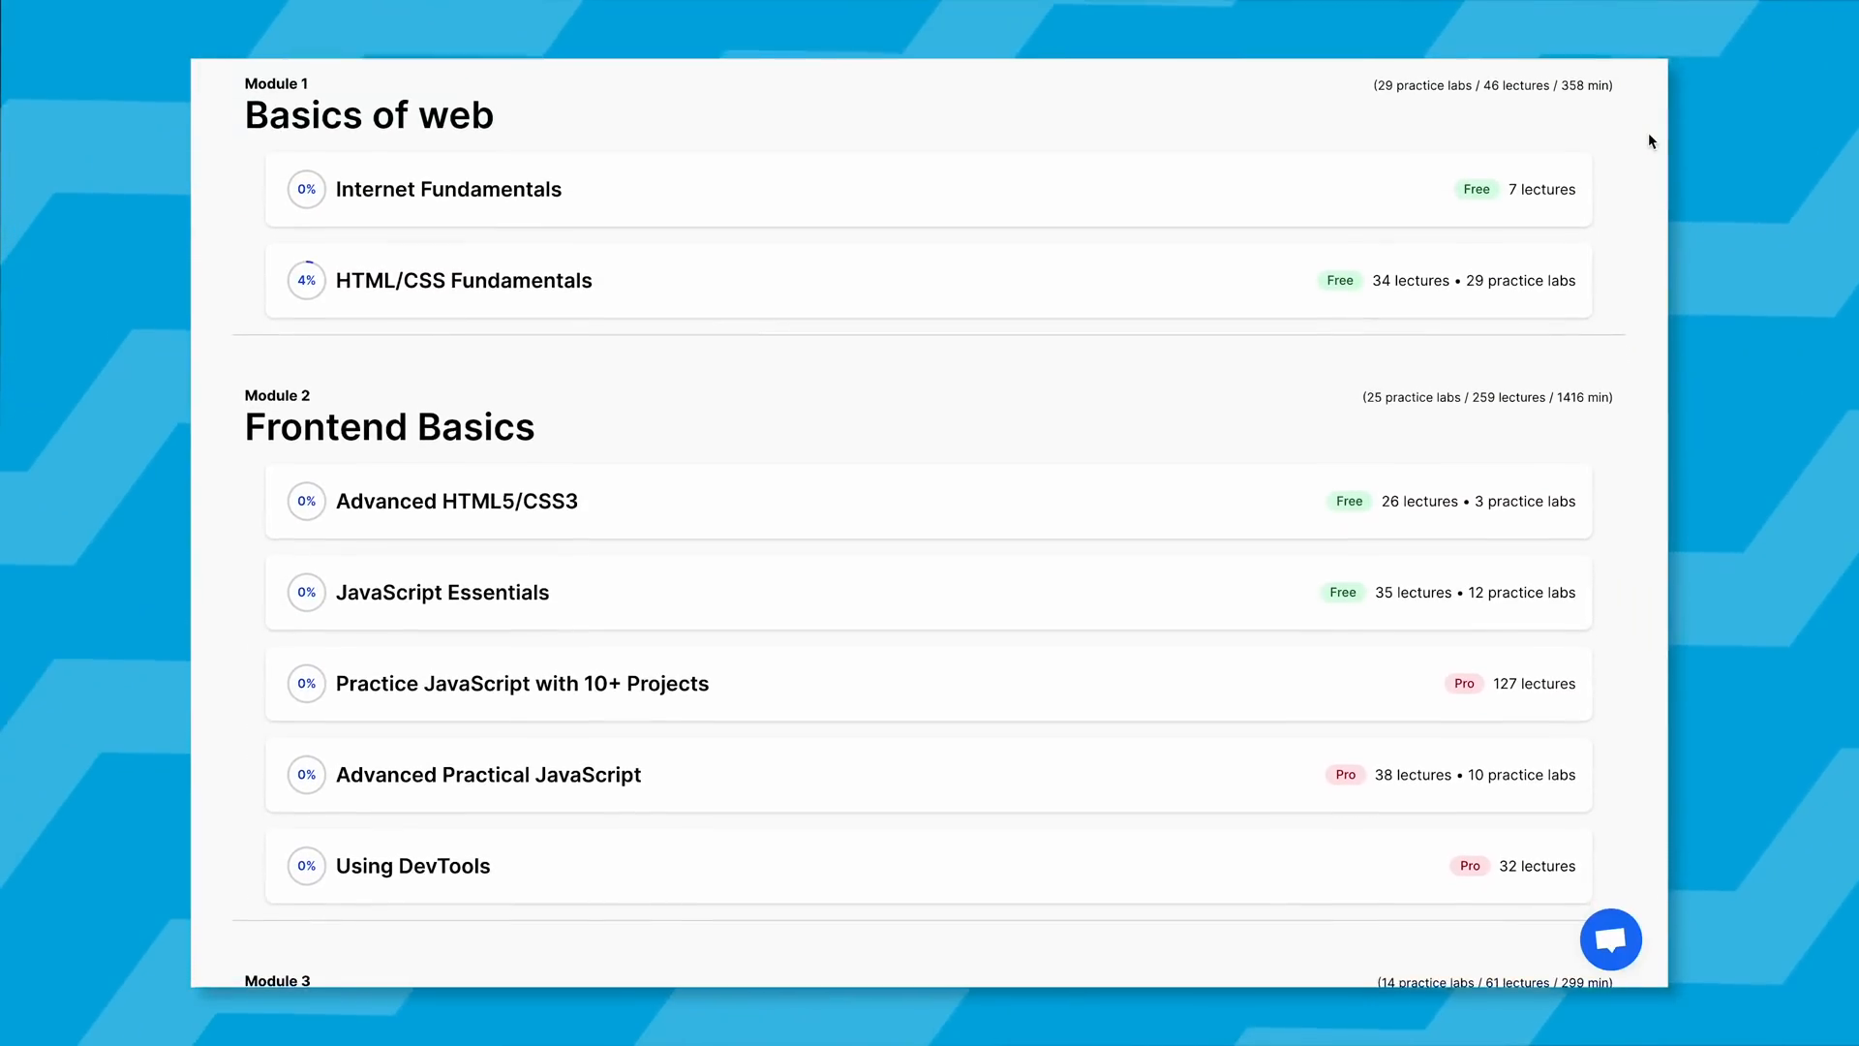
# Scroll the learning path from Mastering React.js down to Module 9, Full-stack official certification.
pyautogui.scroll(-3)
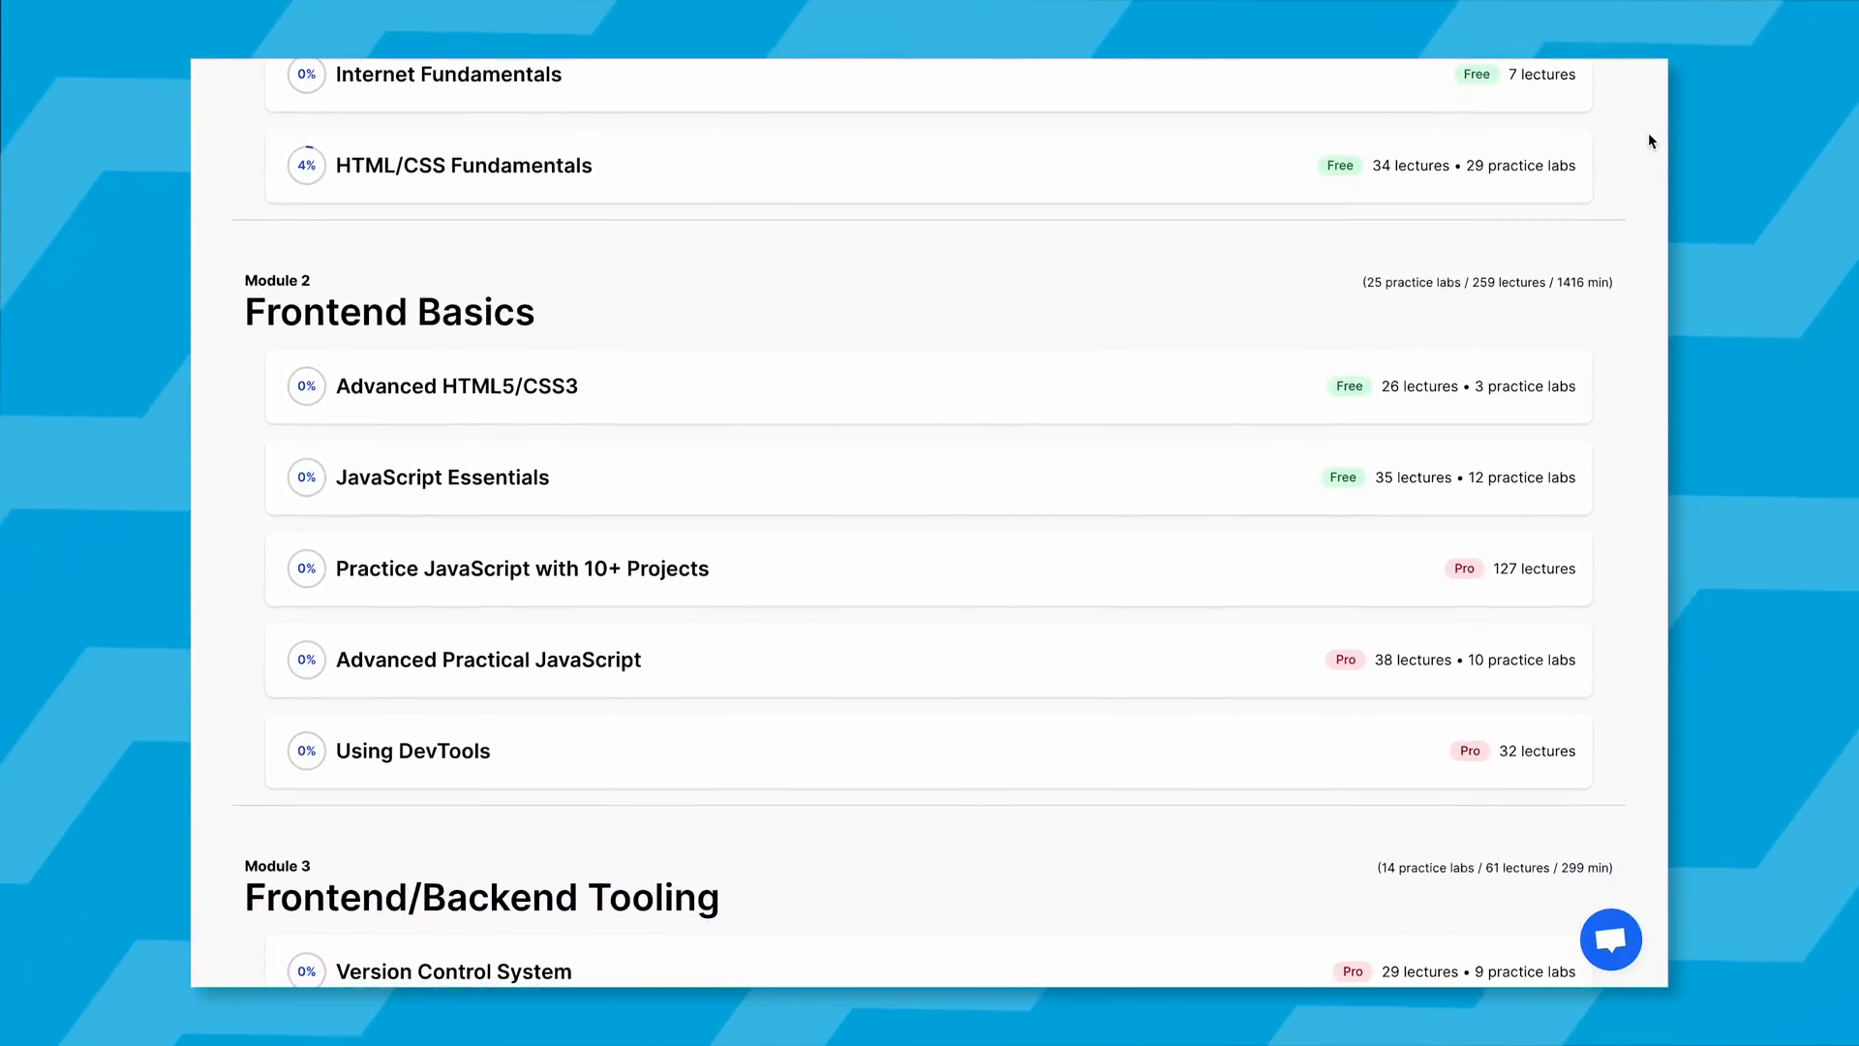
pyautogui.scroll(-3)
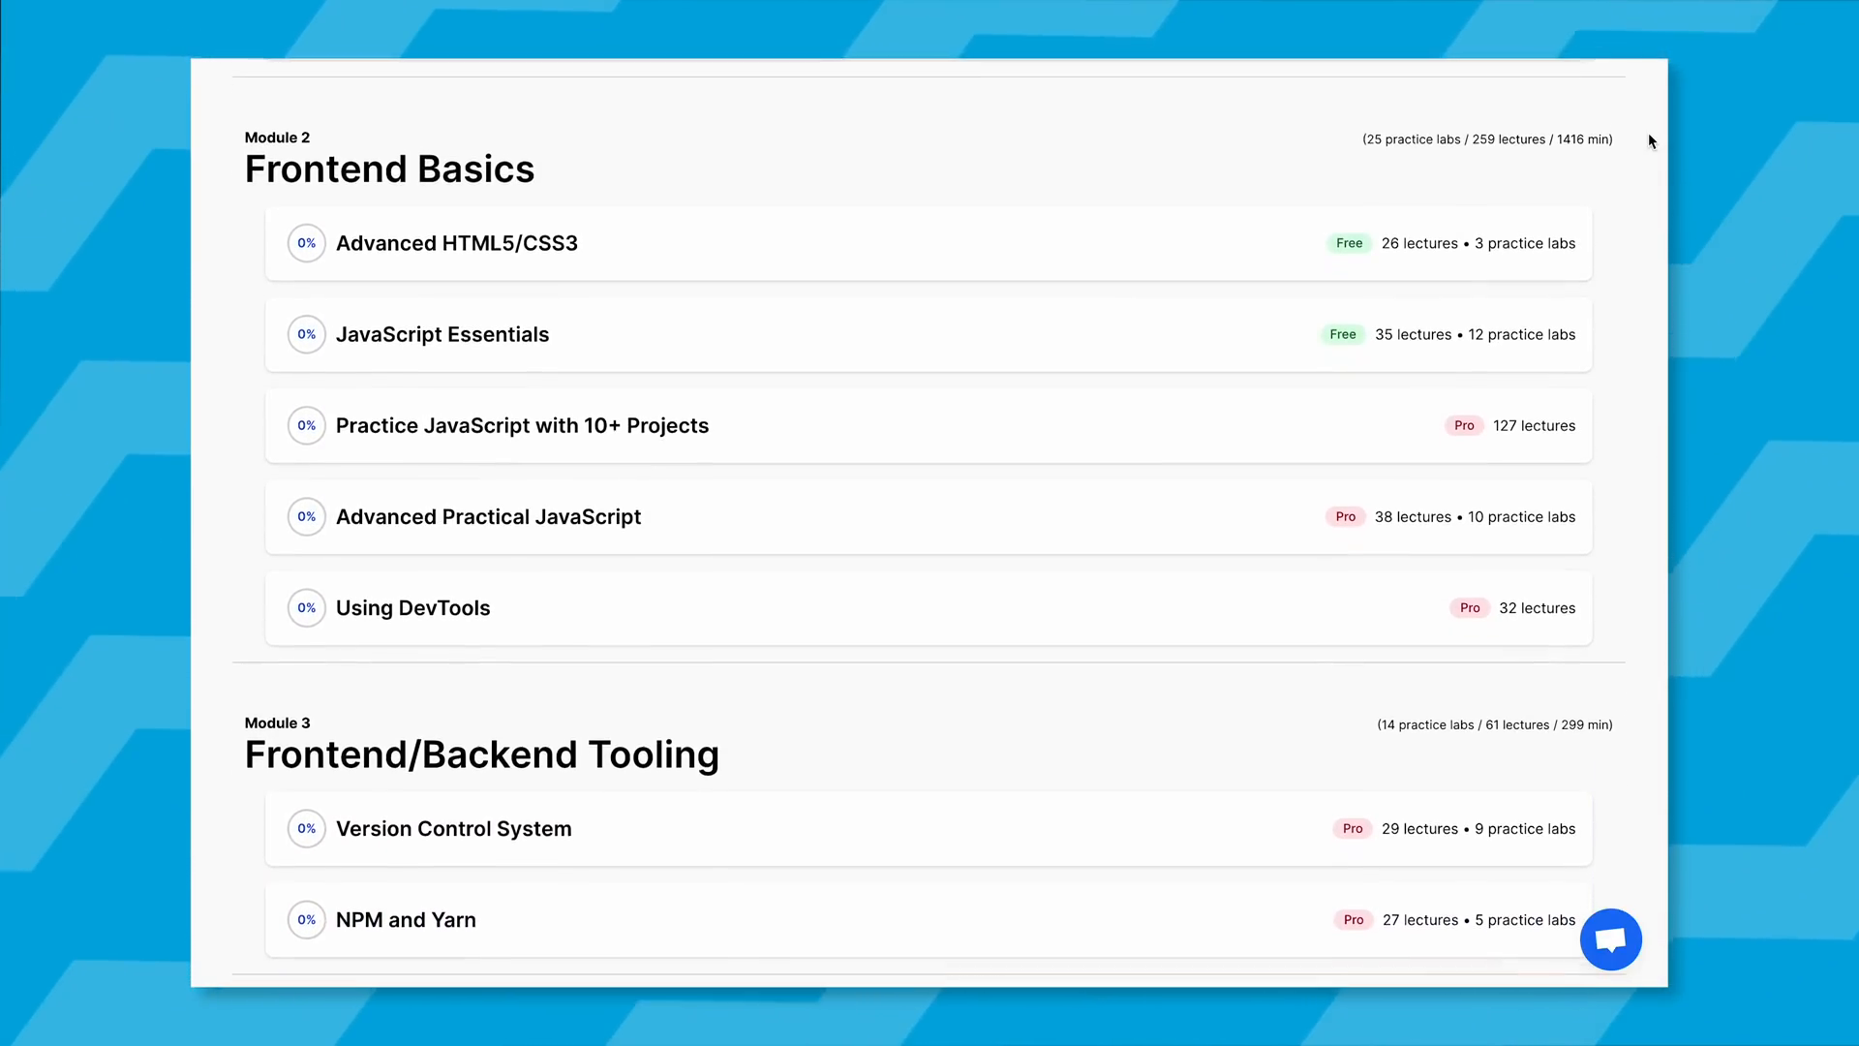
pyautogui.scroll(-3)
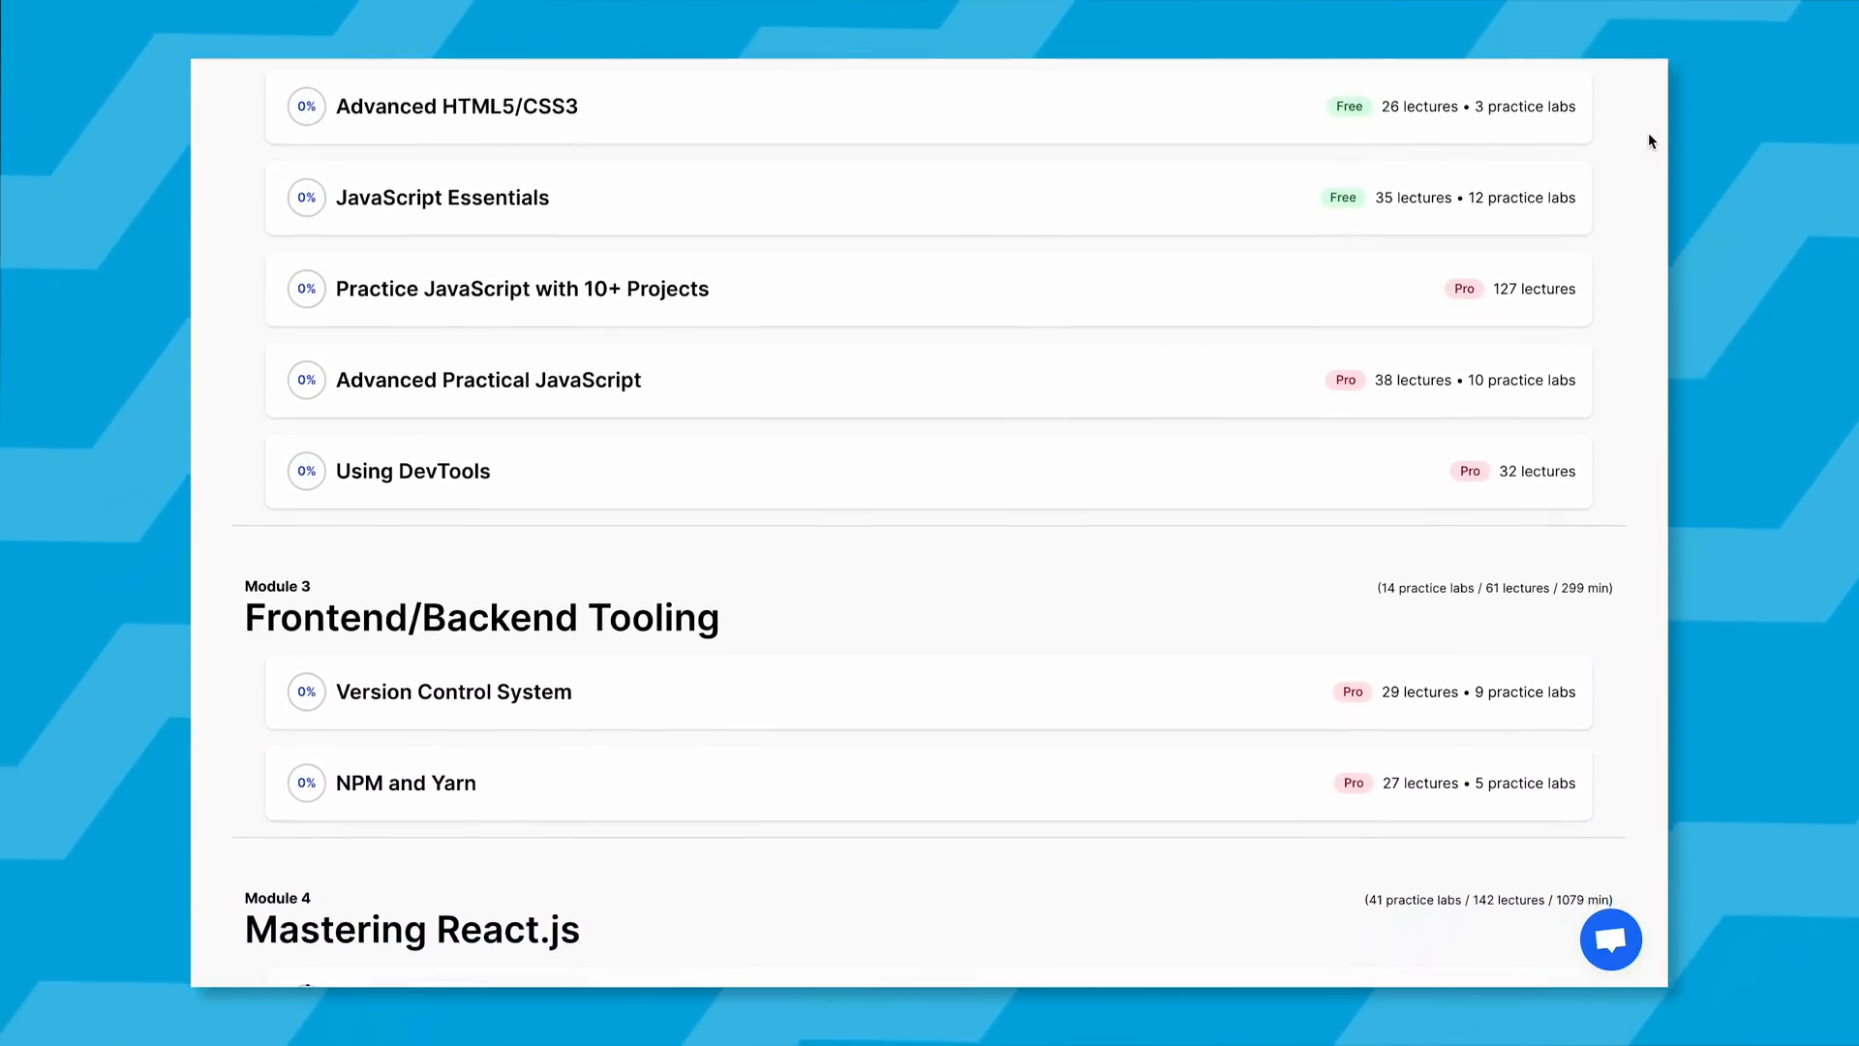
pyautogui.scroll(-3)
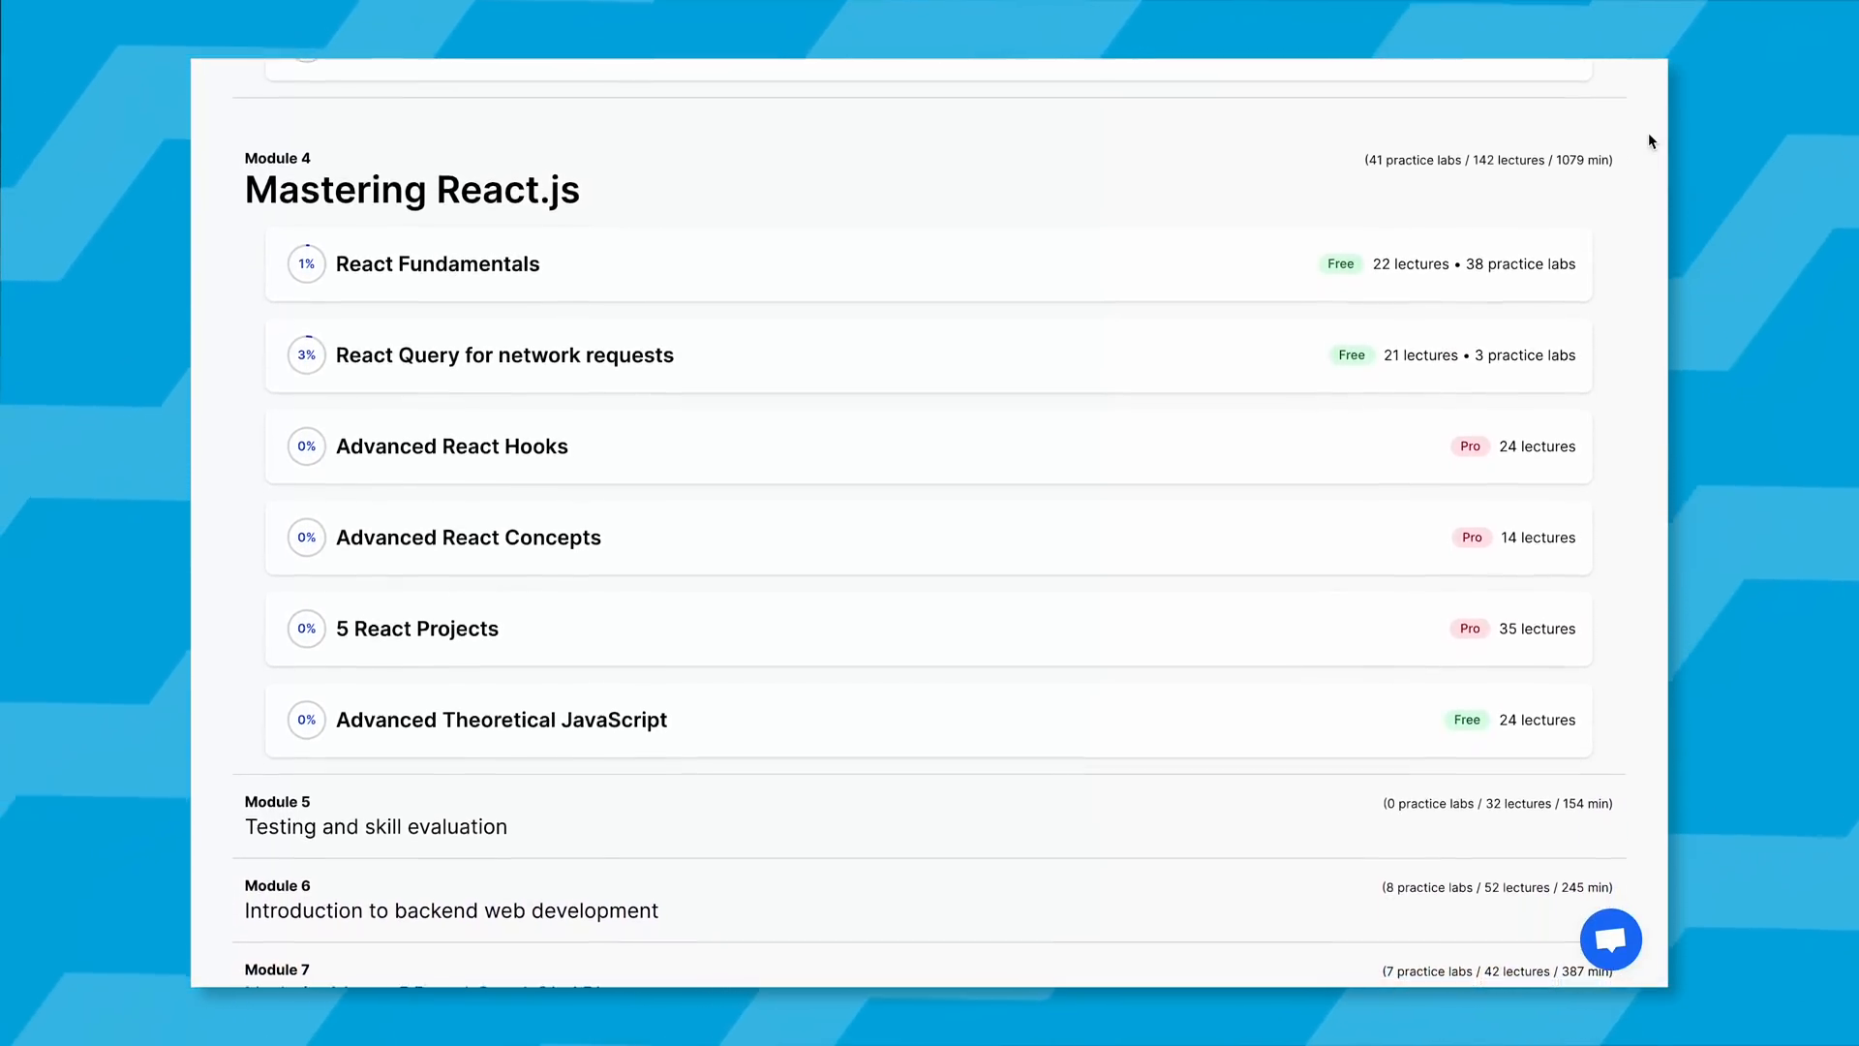
pyautogui.scroll(-3)
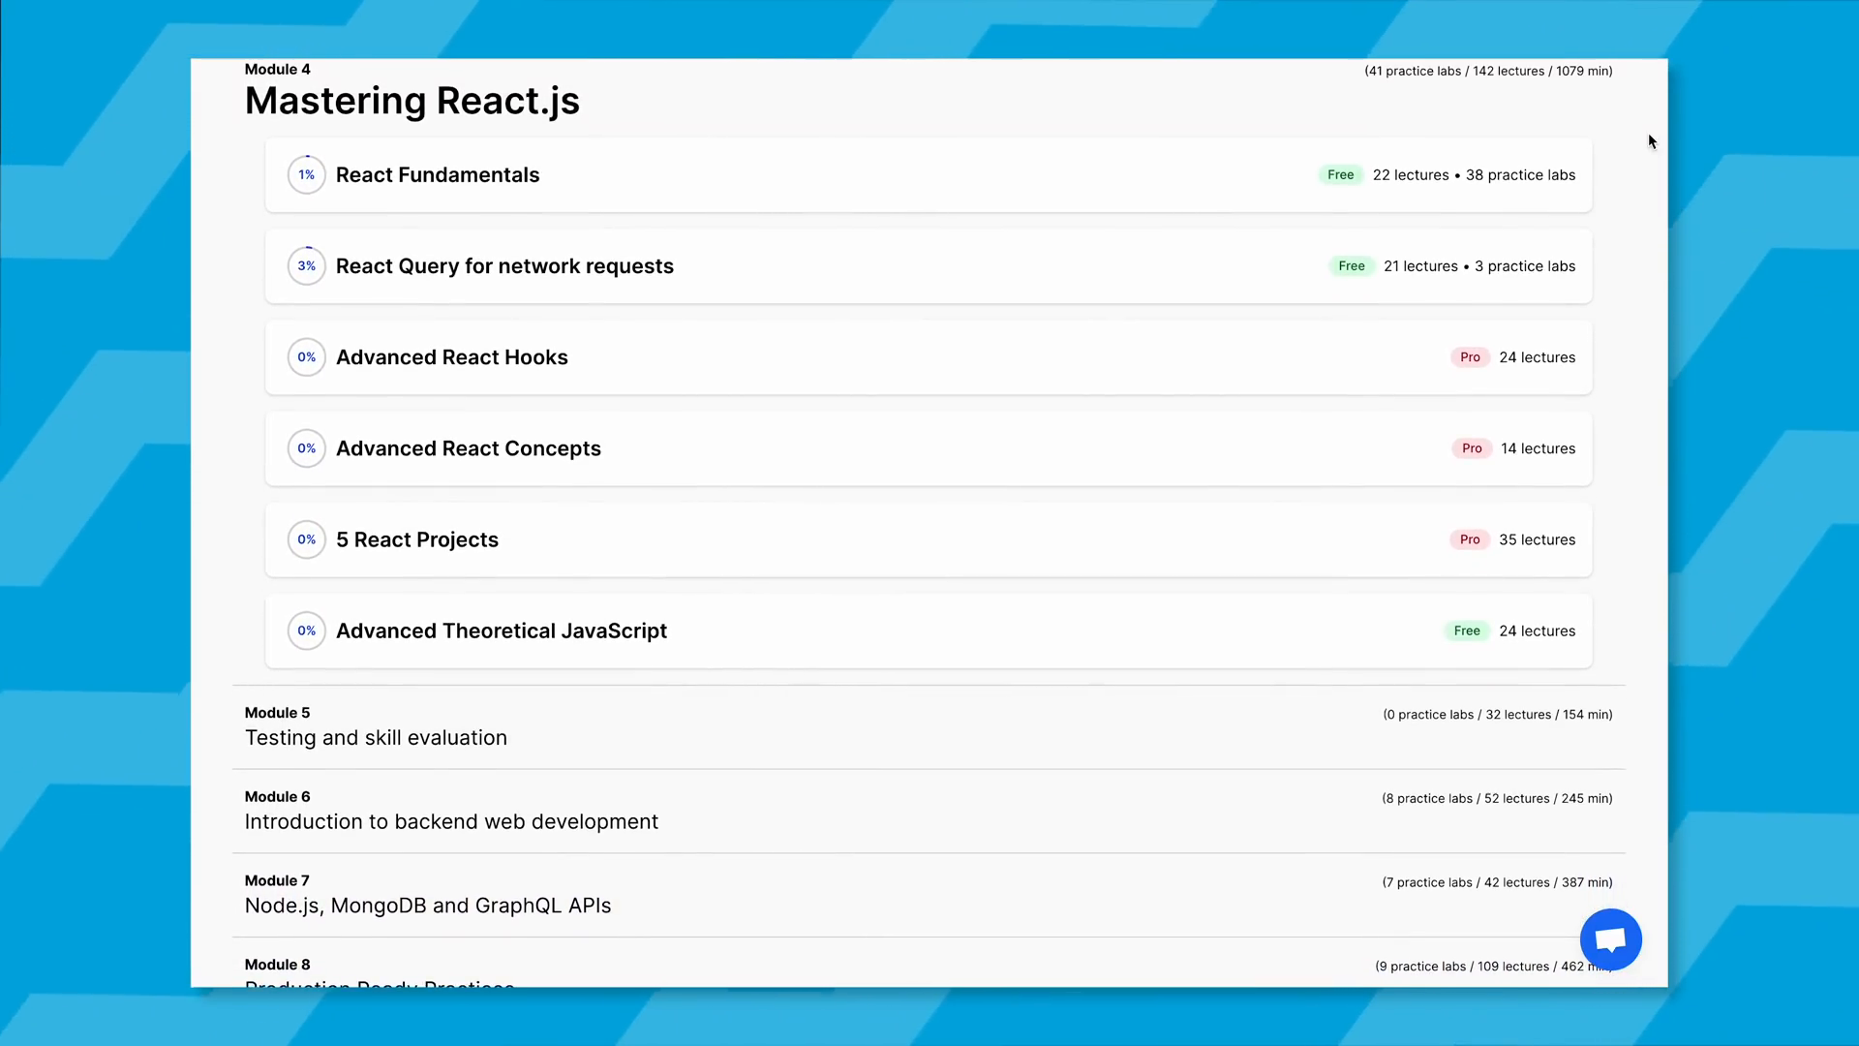
pyautogui.scroll(-3)
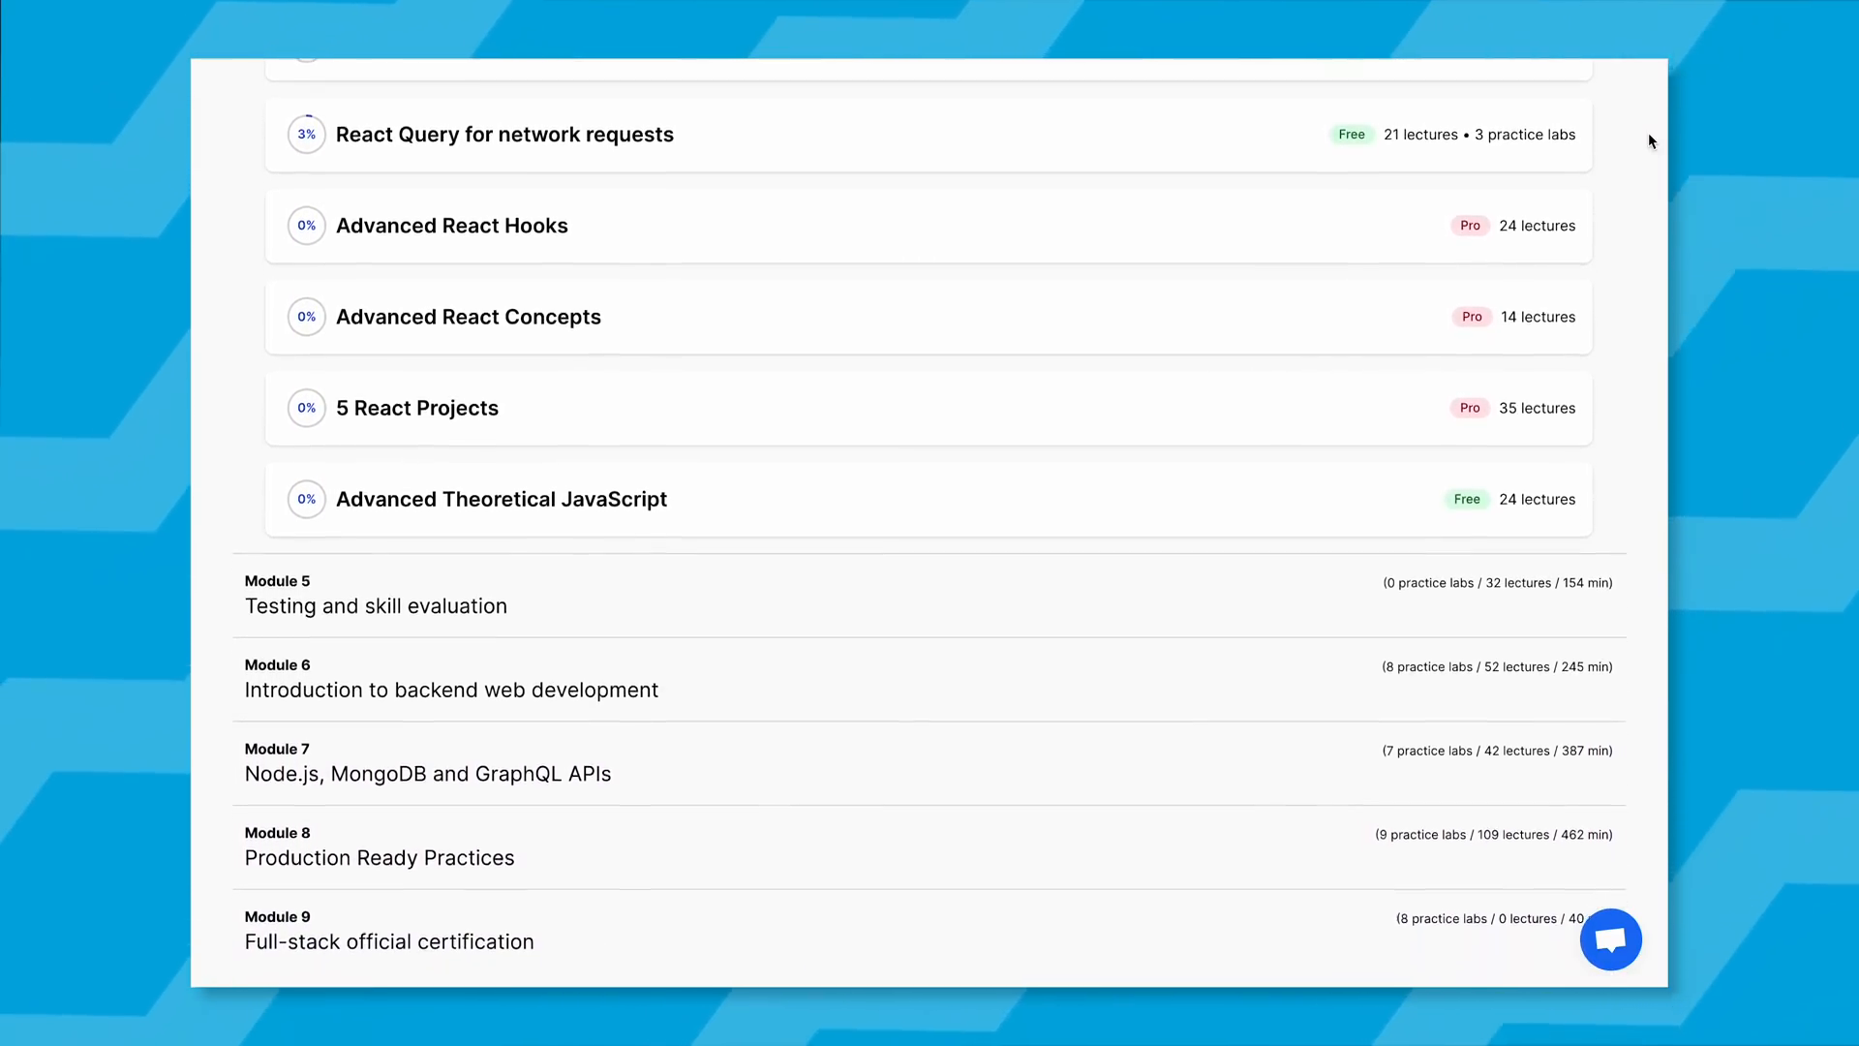
pyautogui.scroll(-3)
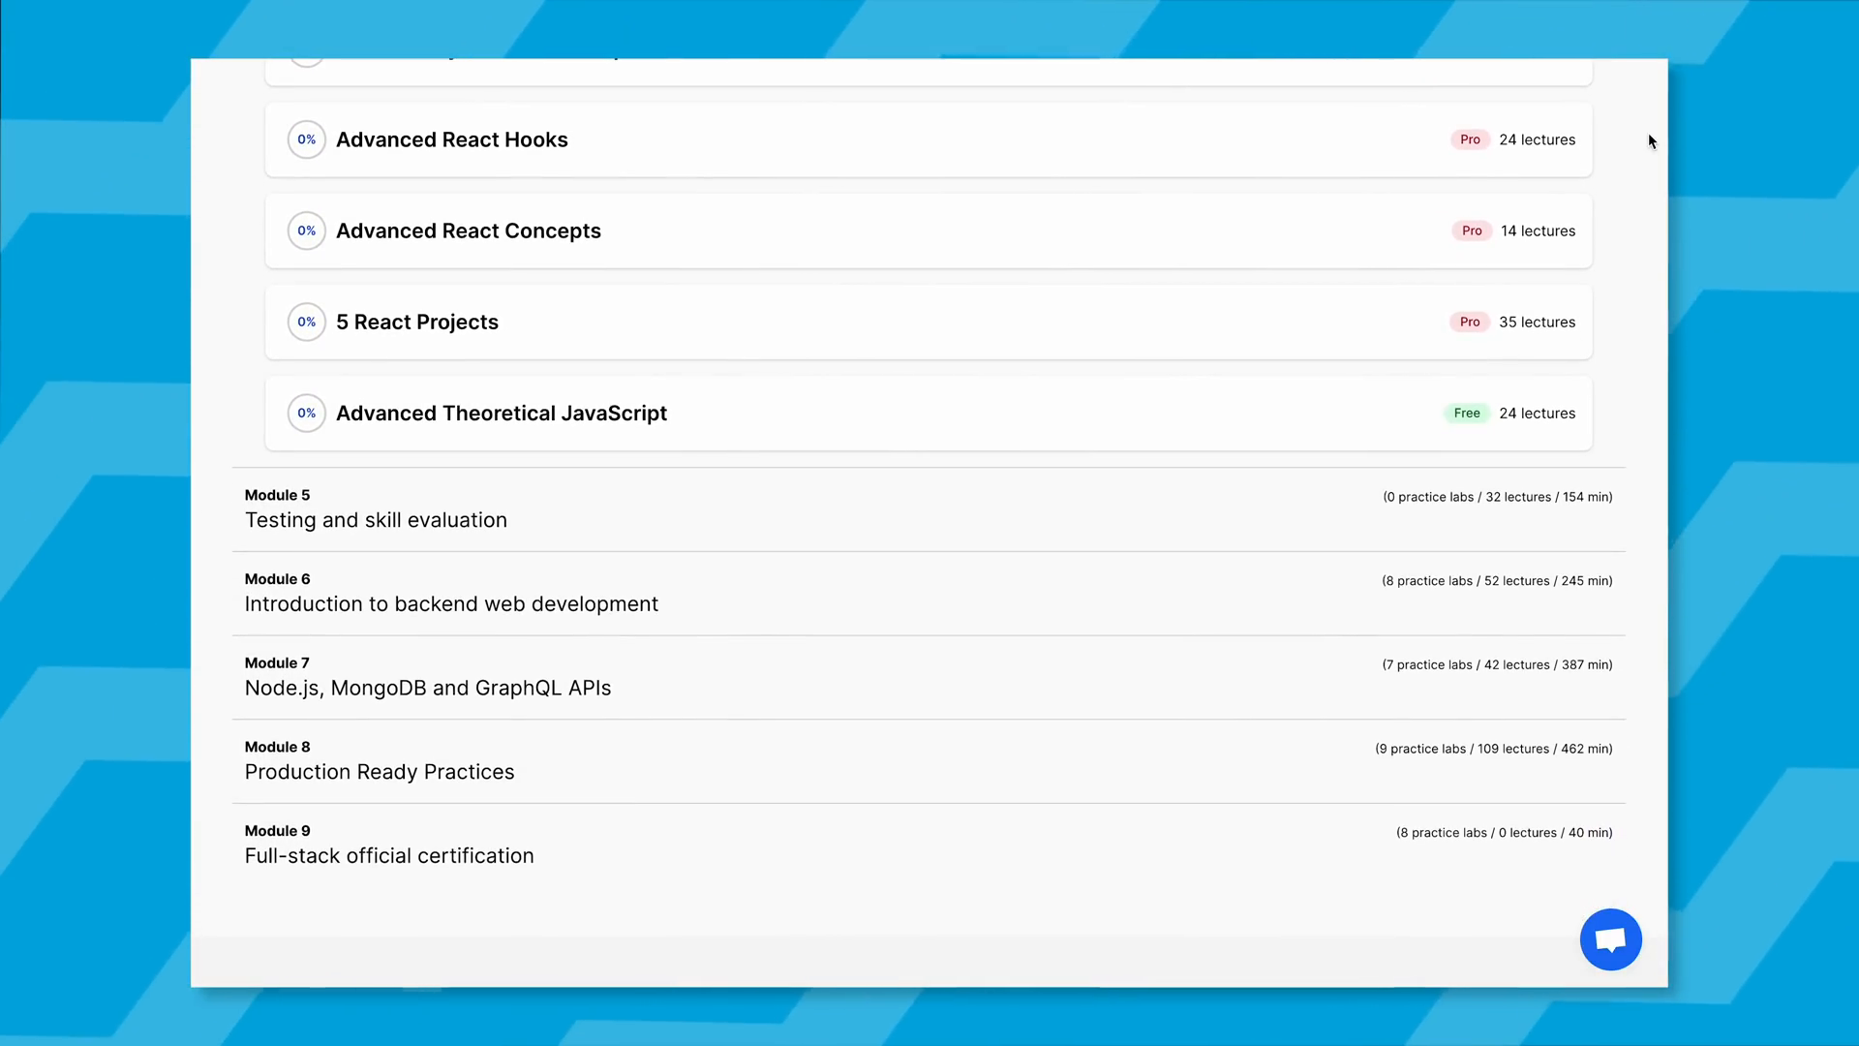